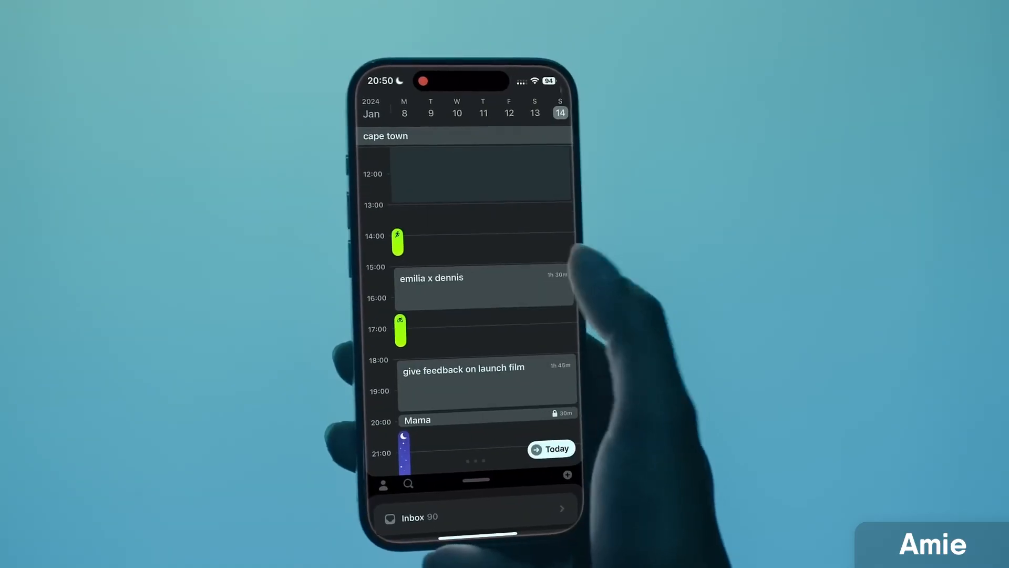
{"action": "left_click", "coordinate": [399, 331]}
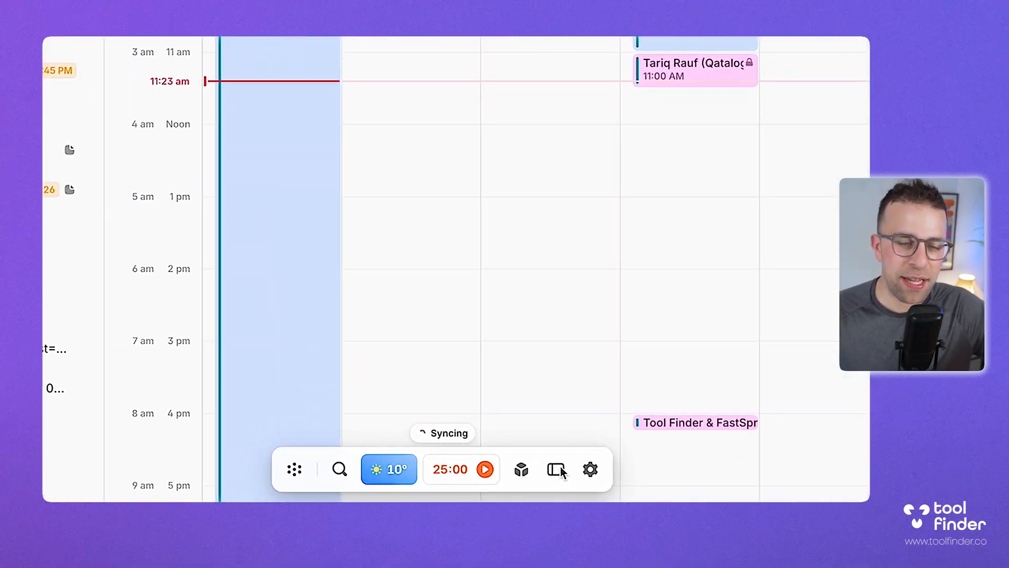
Step: Use the calendar-only layout to create 'Meeting with Bob' at 11:30 on Wednesday 24, reviewing guests and privacy
{"action": "left_click", "coordinate": [555, 468]}
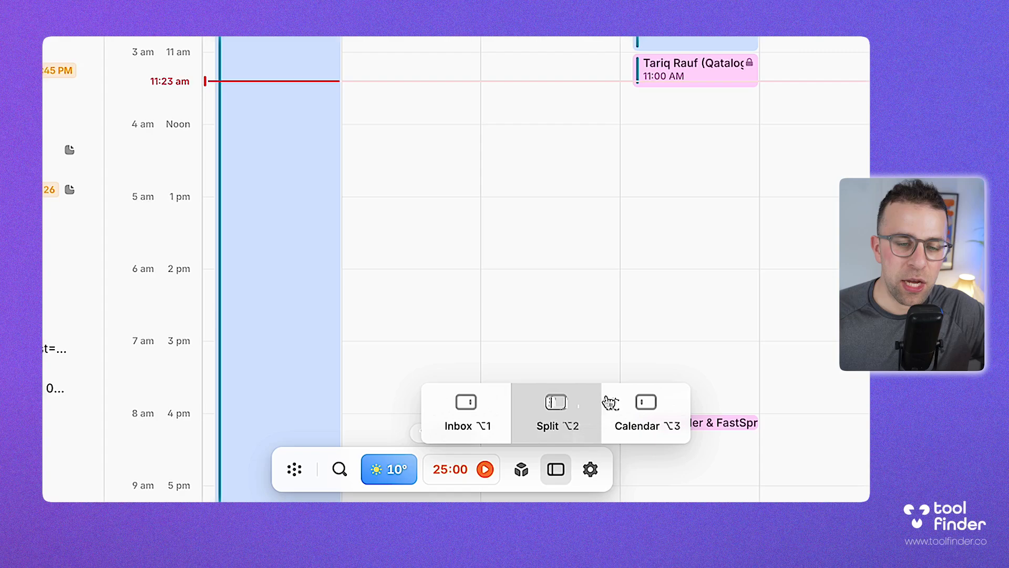
{"action": "left_click", "coordinate": [645, 402]}
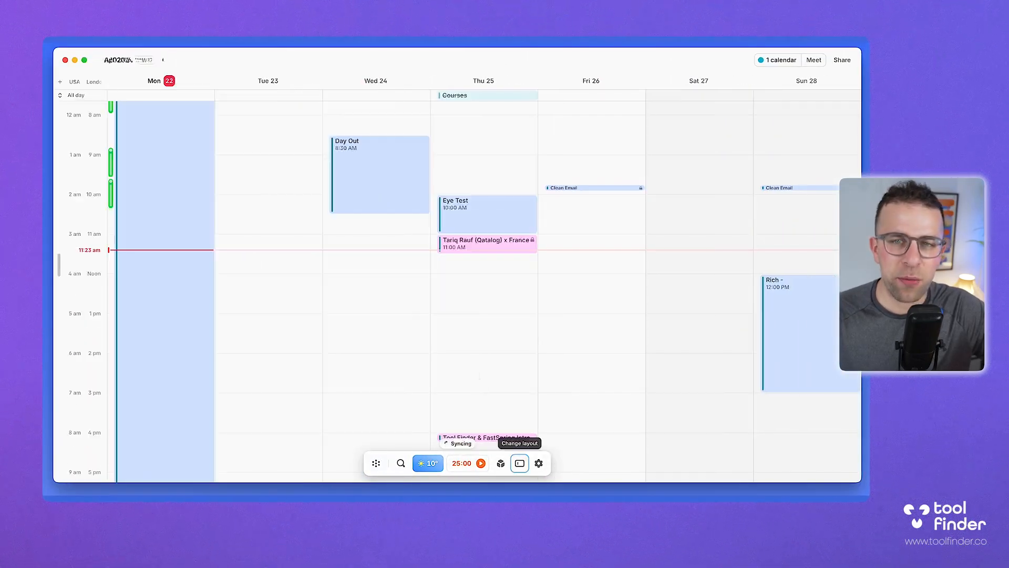
{"action": "left_click", "coordinate": [519, 463]}
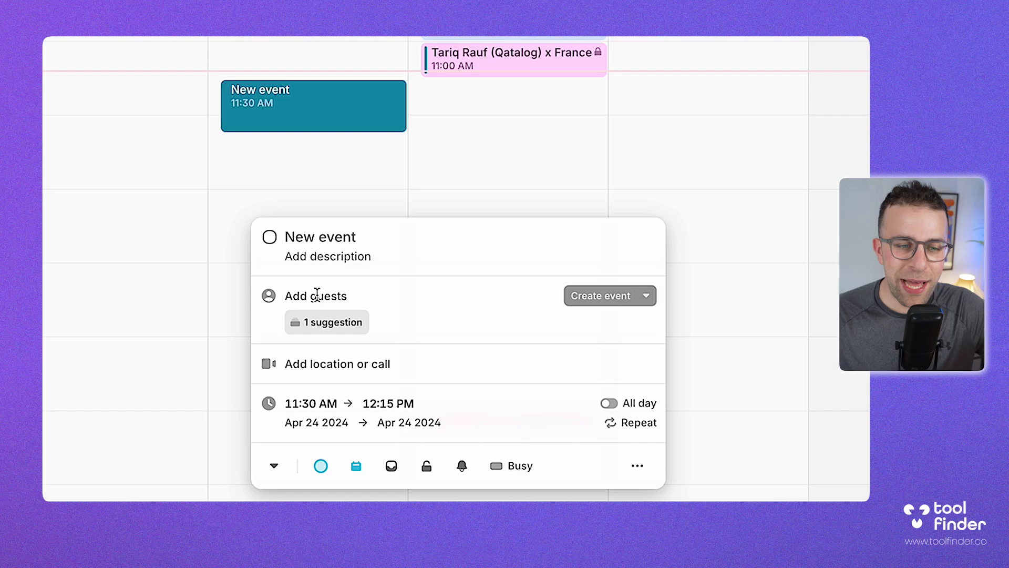
{"action": "left_click", "coordinate": [338, 364]}
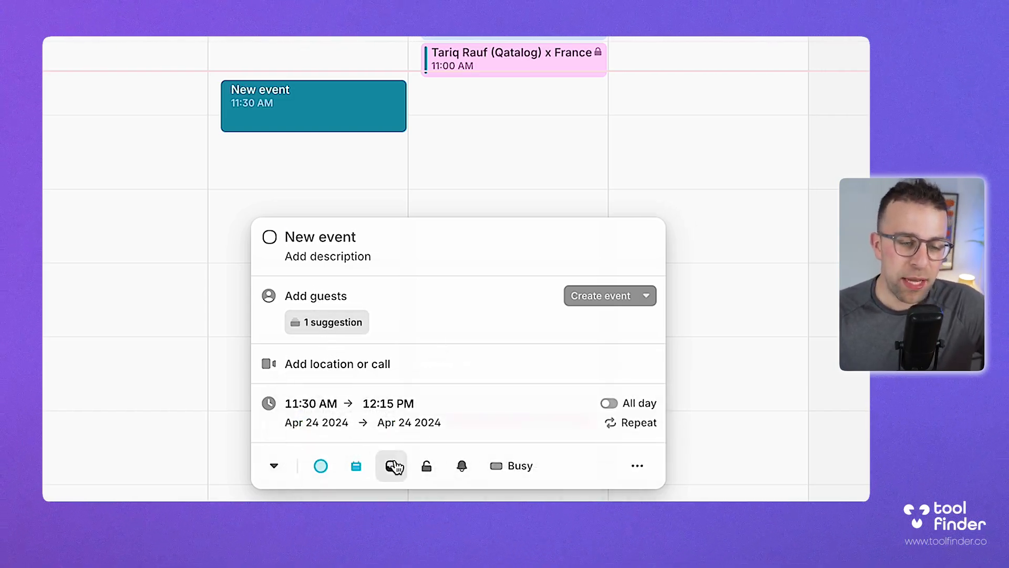
{"action": "mouse_move", "coordinate": [425, 466]}
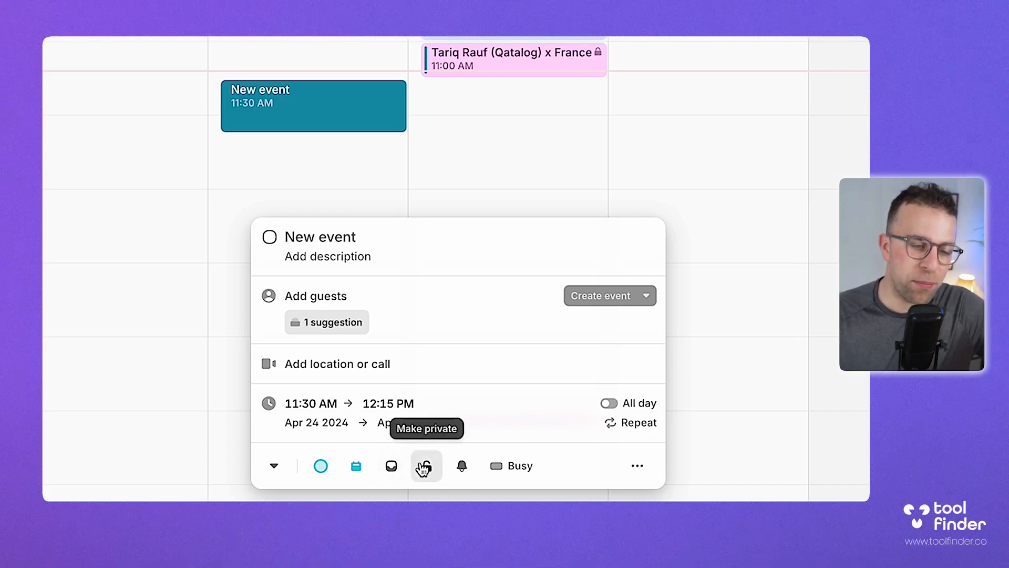
{"action": "left_click", "coordinate": [390, 465]}
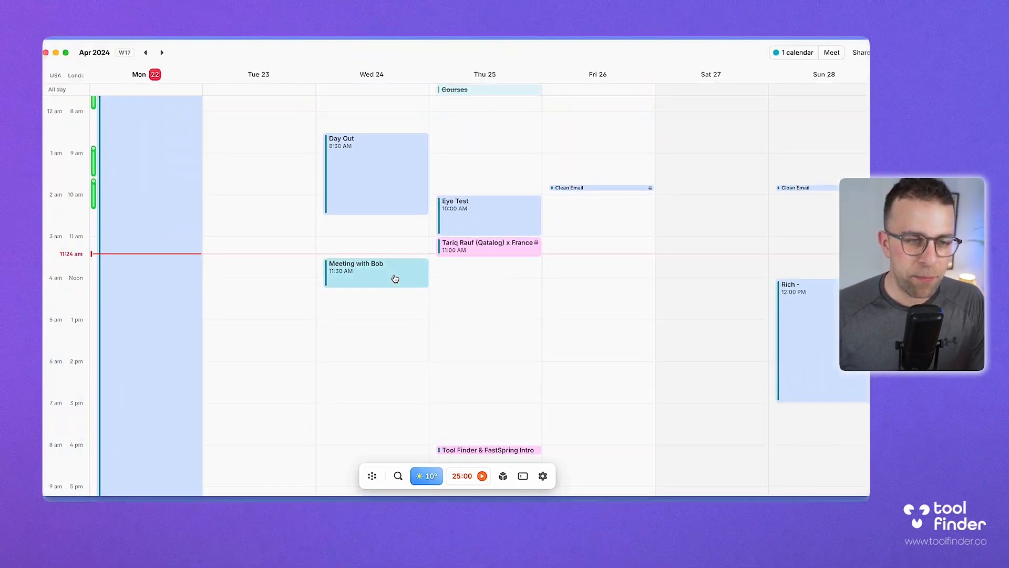
{"action": "left_click", "coordinate": [376, 270]}
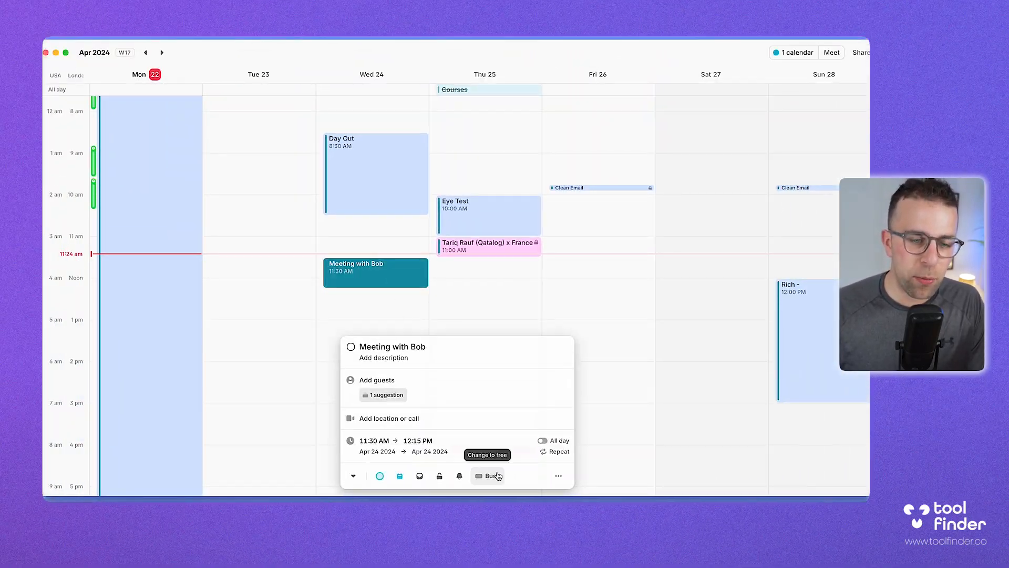
{"action": "left_click", "coordinate": [557, 476]}
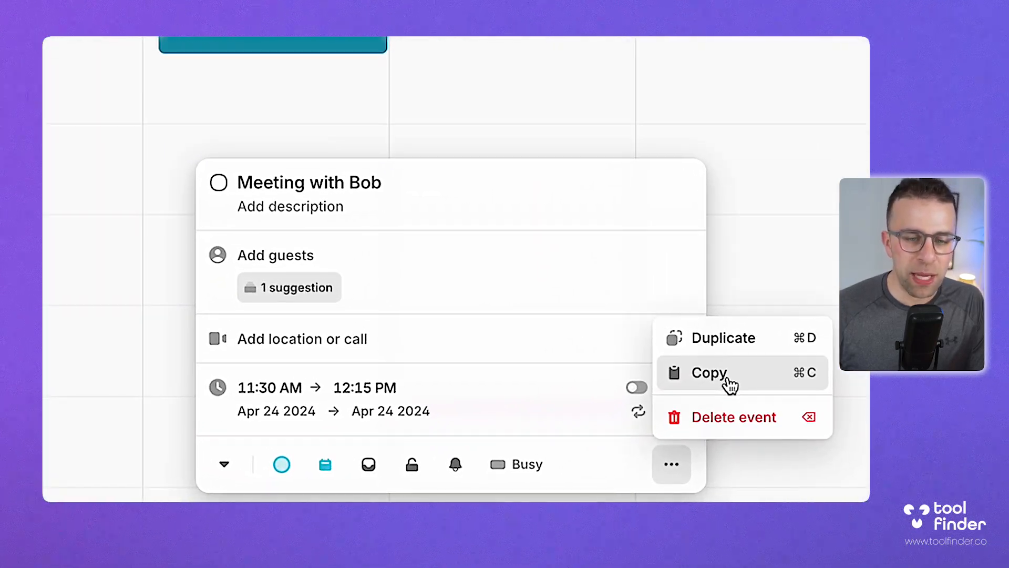
{"action": "left_click", "coordinate": [708, 373]}
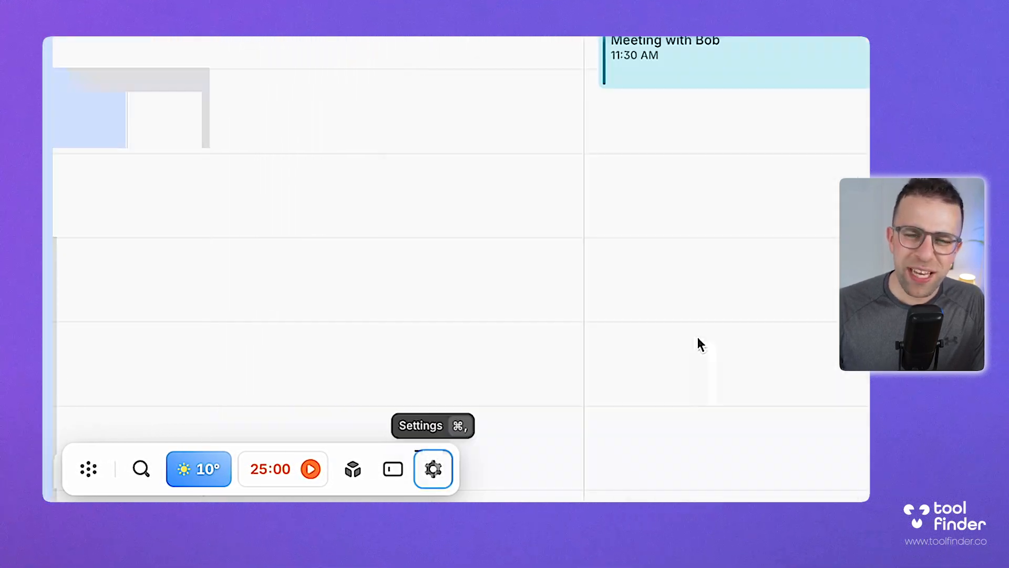
Step: Zoom the calendar out, toggle Align today in view on and off, then open colleague search
{"action": "left_click", "coordinate": [433, 468]}
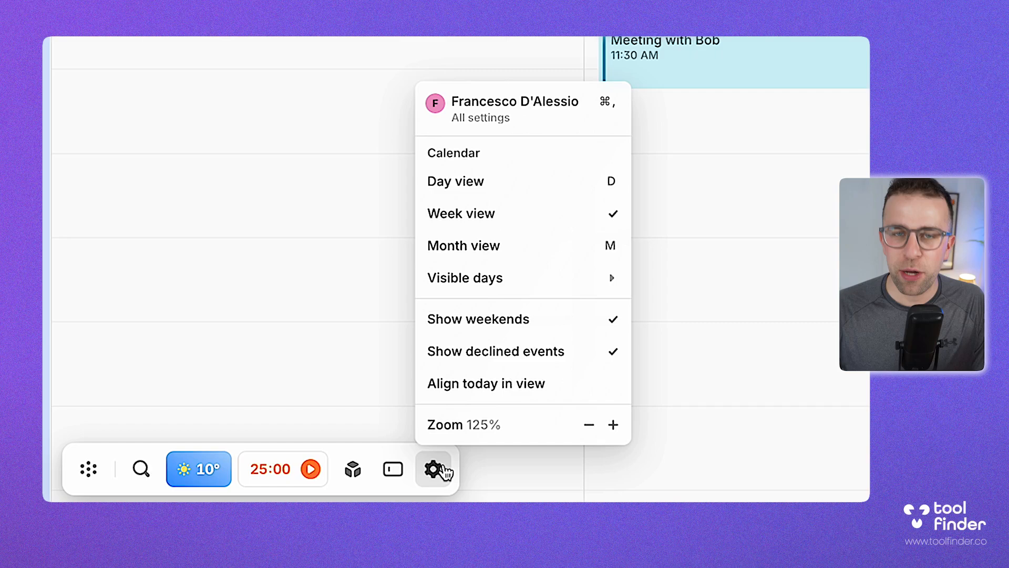
{"action": "left_click", "coordinate": [587, 424]}
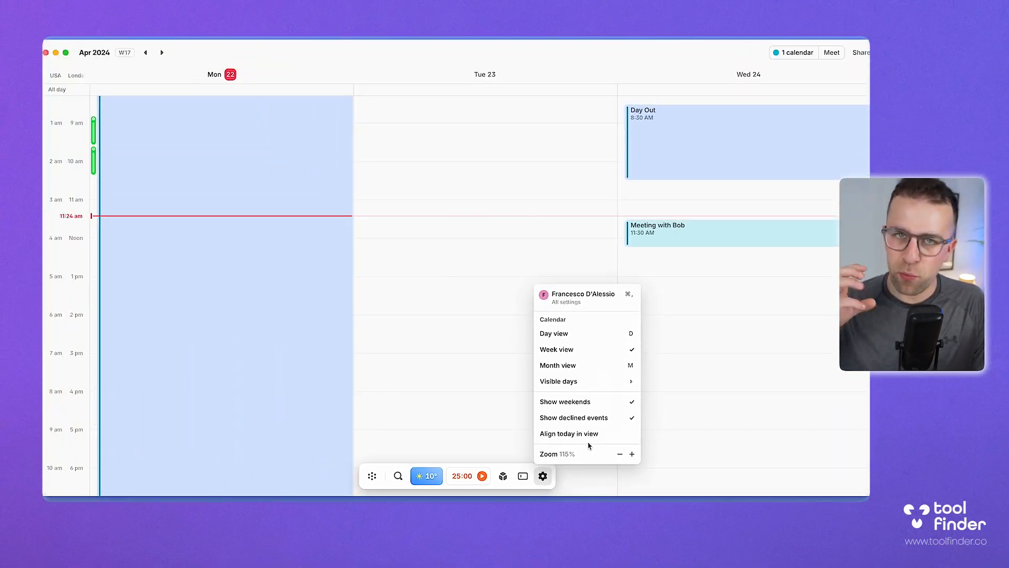
{"action": "mouse_move", "coordinate": [569, 433]}
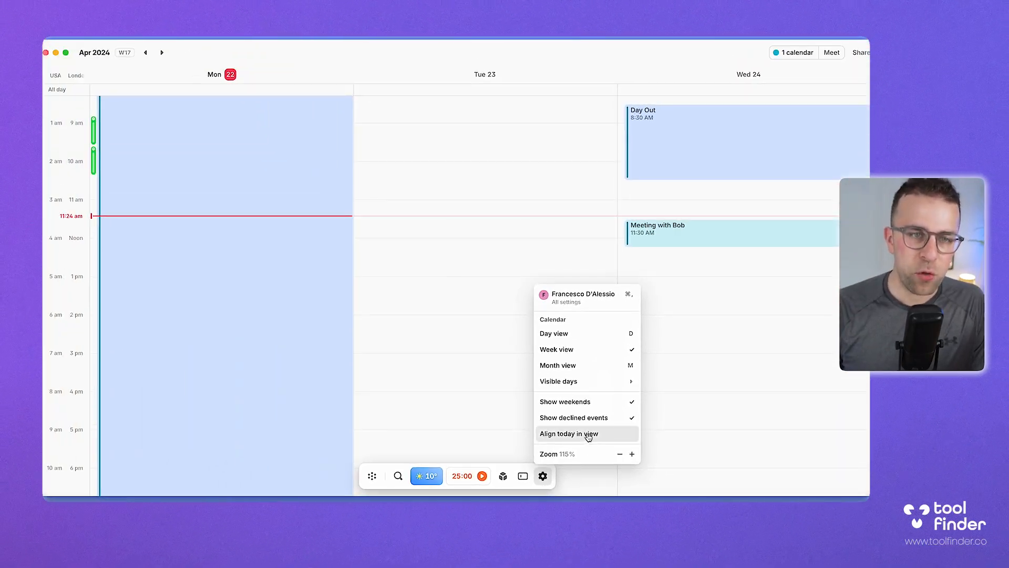
{"action": "left_click", "coordinate": [542, 476]}
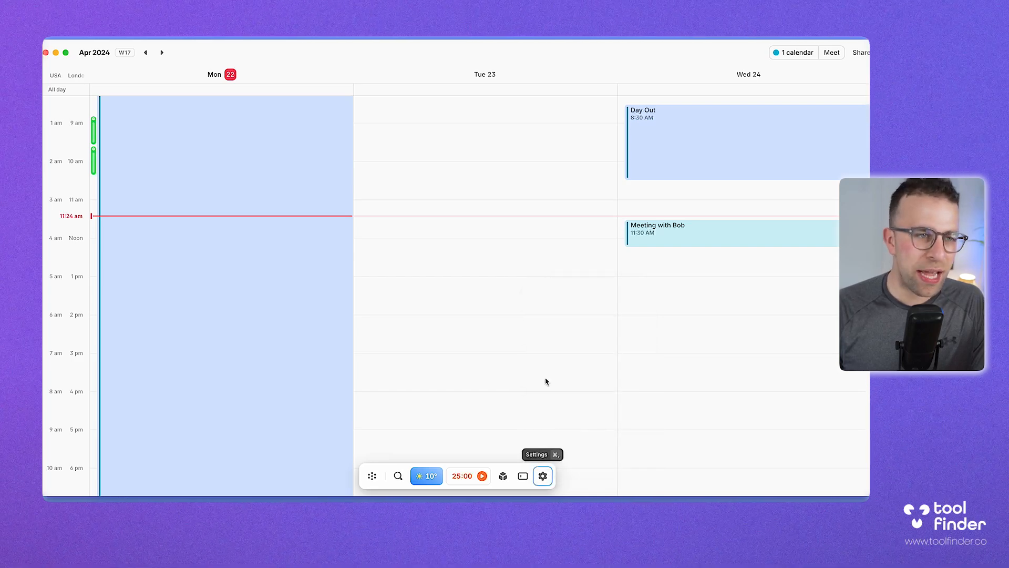
{"action": "left_click", "coordinate": [542, 475]}
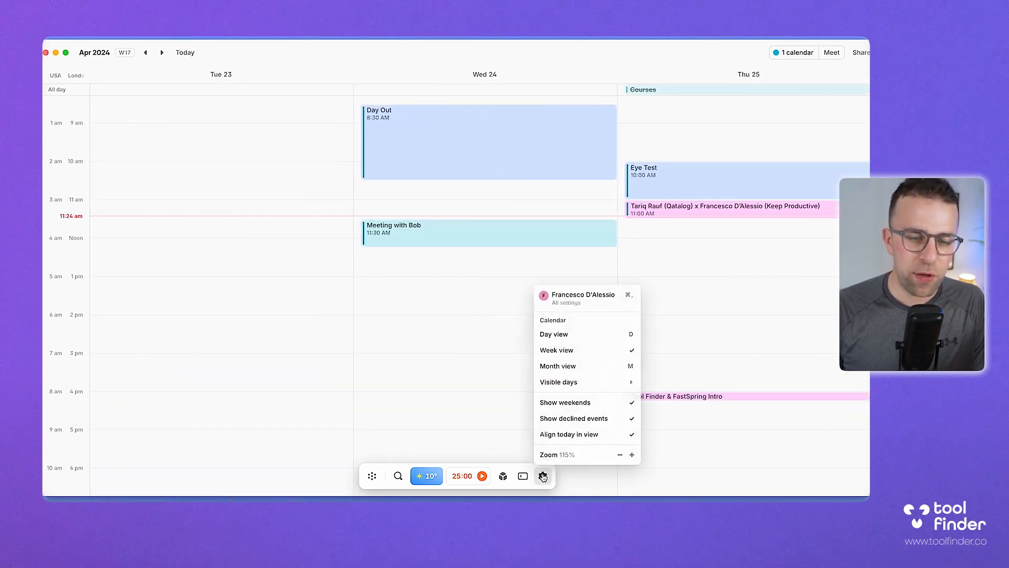
{"action": "left_click", "coordinate": [569, 433]}
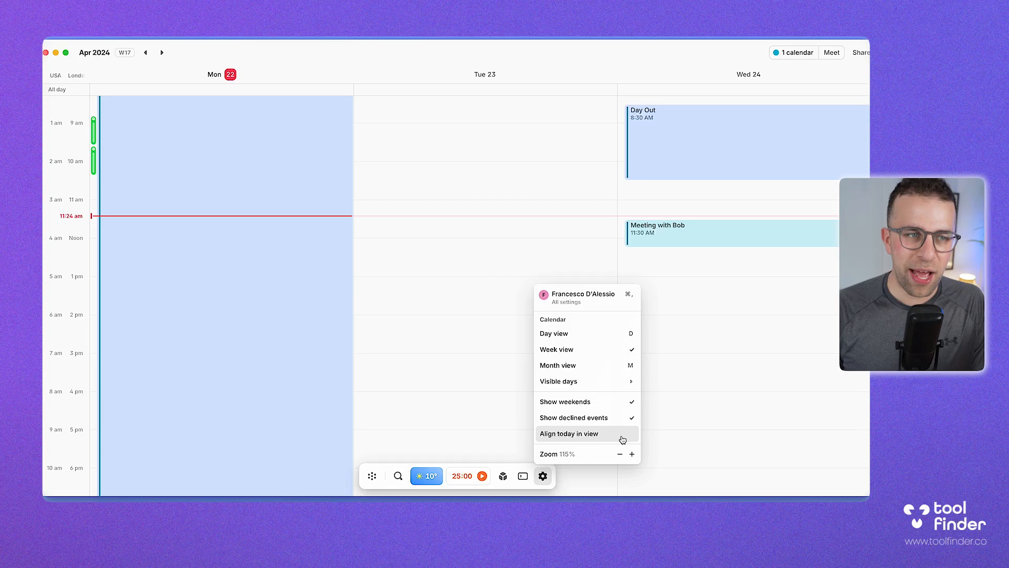
{"action": "left_click", "coordinate": [567, 433]}
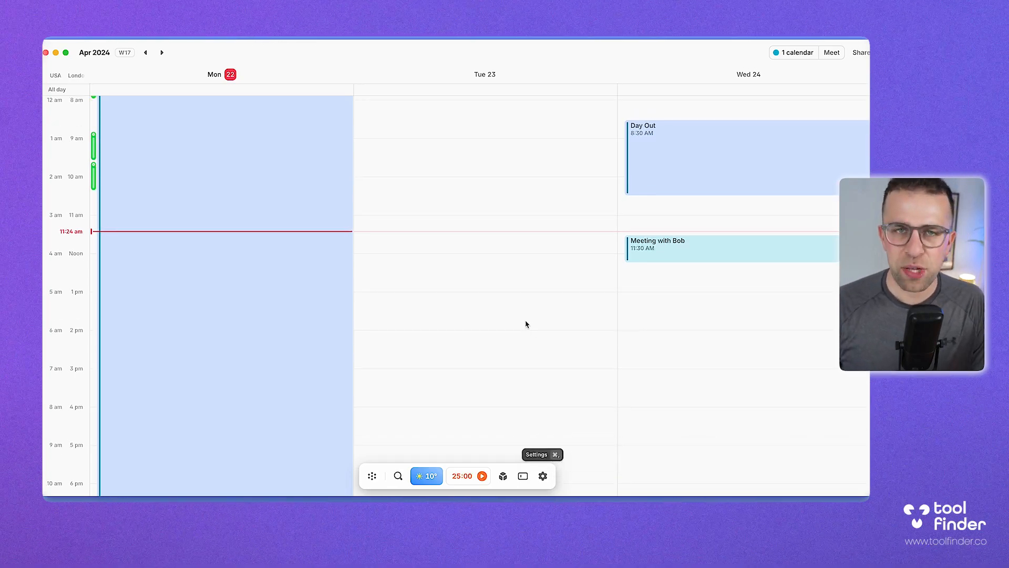
{"action": "mouse_move", "coordinate": [506, 310]}
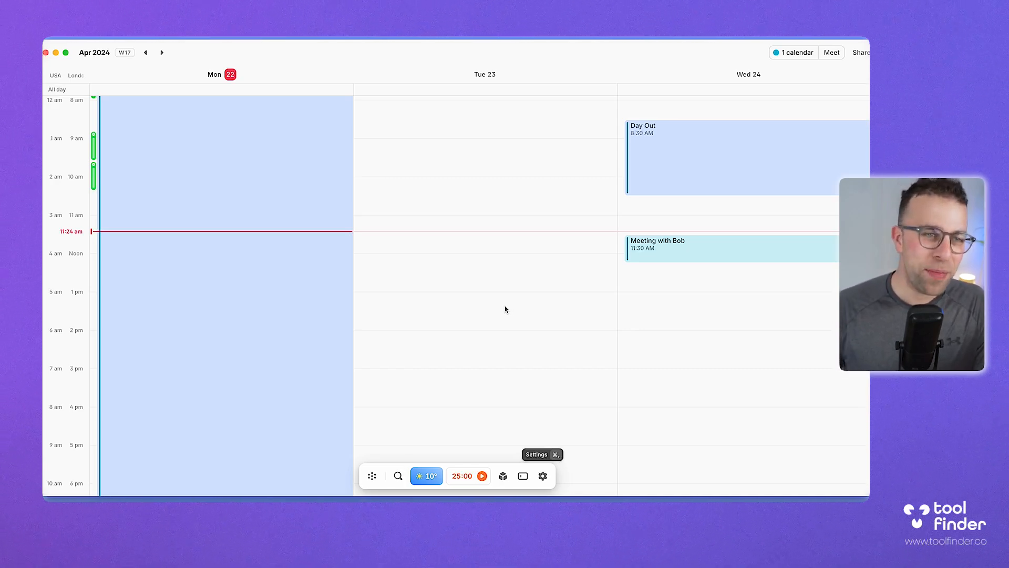
{"action": "left_click", "coordinate": [831, 52]}
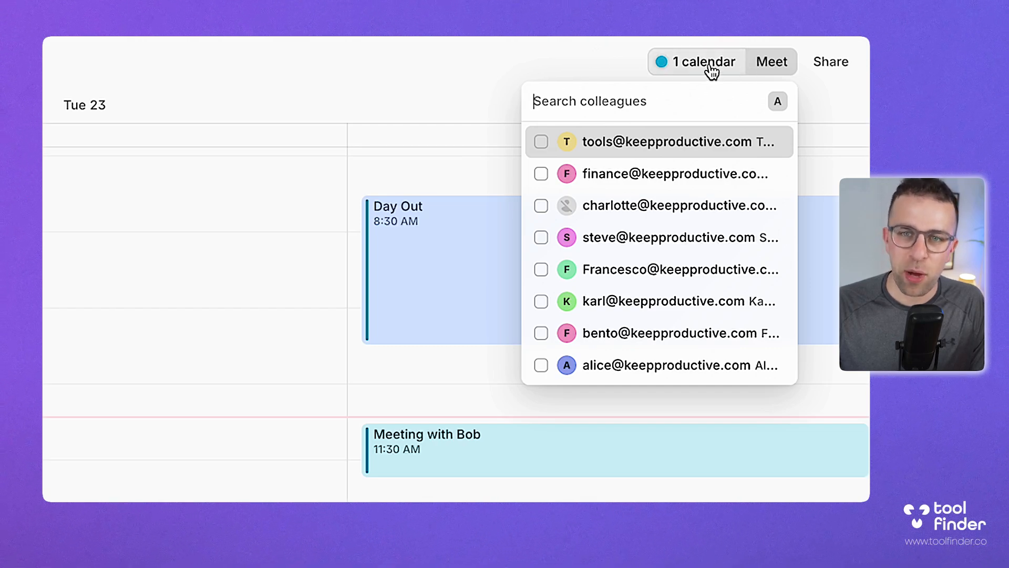
Step: Browse the connected calendars and availability share links, expanding then dismissing the new link draft
{"action": "left_click", "coordinate": [702, 61]}
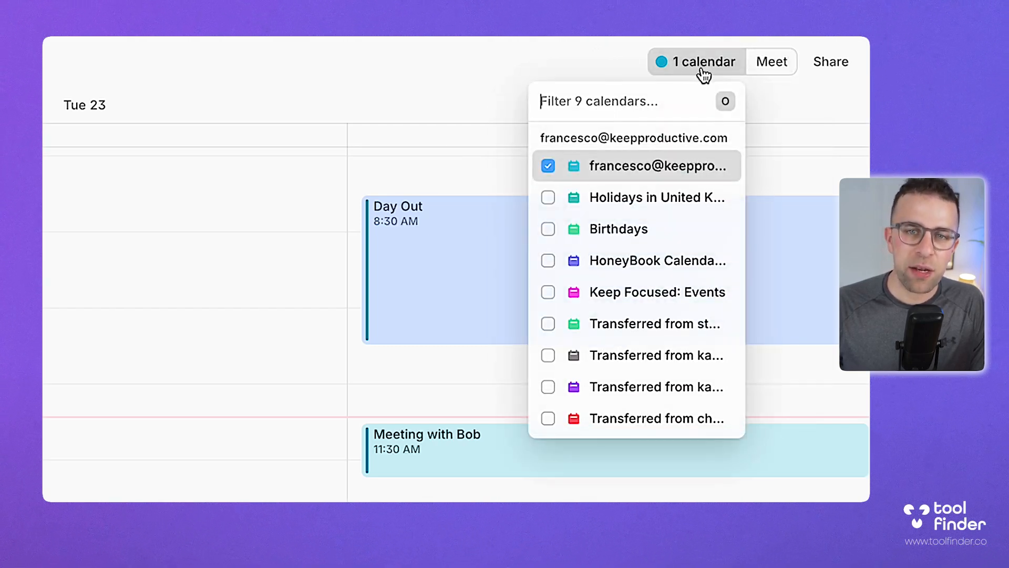
{"action": "mouse_move", "coordinate": [580, 67]}
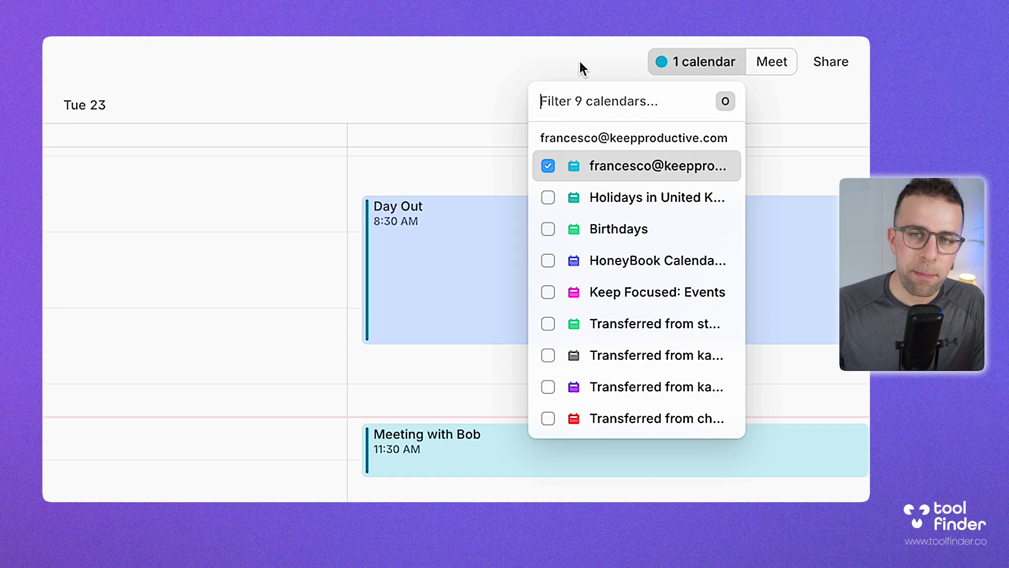
{"action": "left_click", "coordinate": [830, 61]}
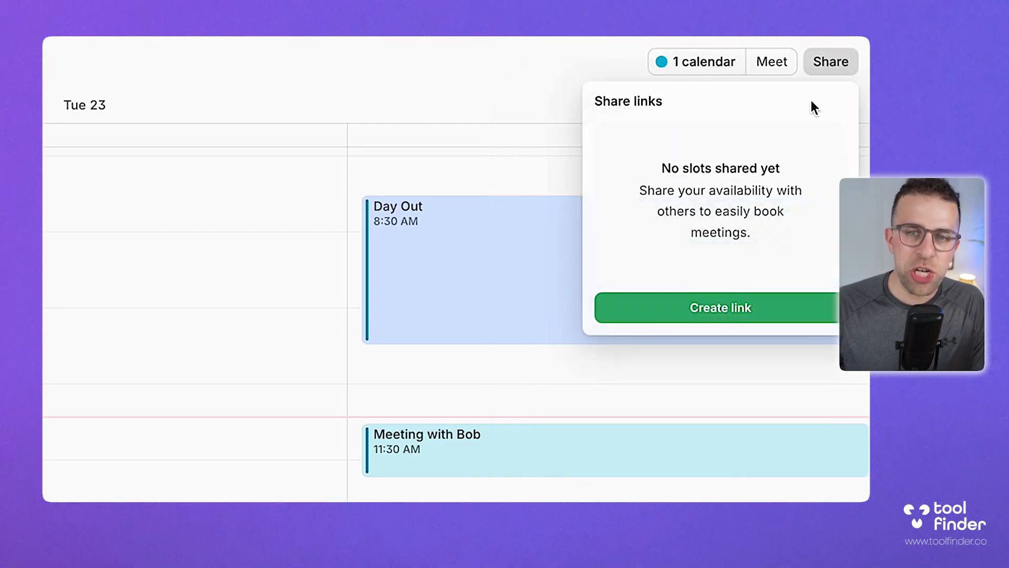
{"action": "mouse_move", "coordinate": [475, 64]}
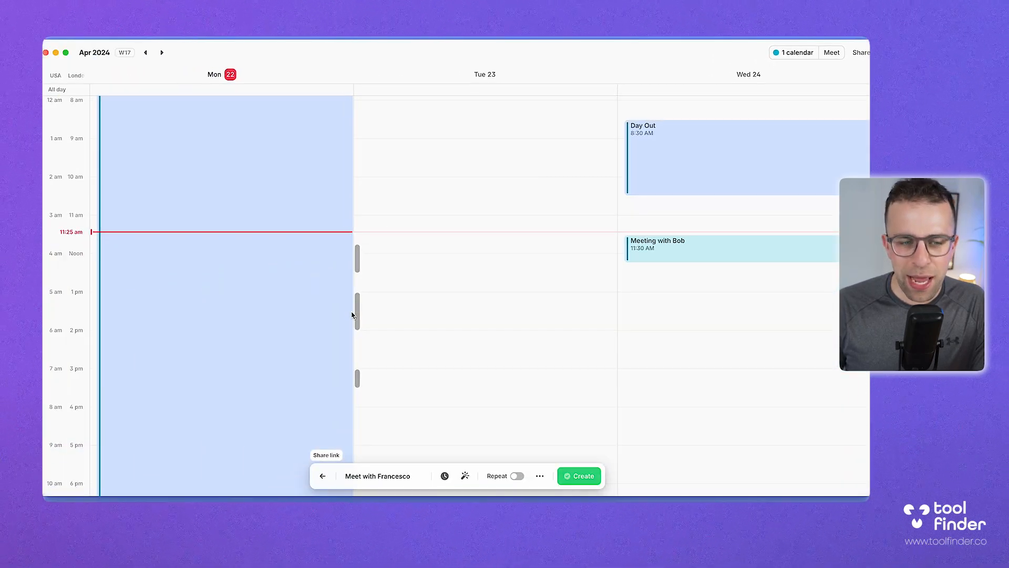
{"action": "left_click", "coordinate": [464, 475]}
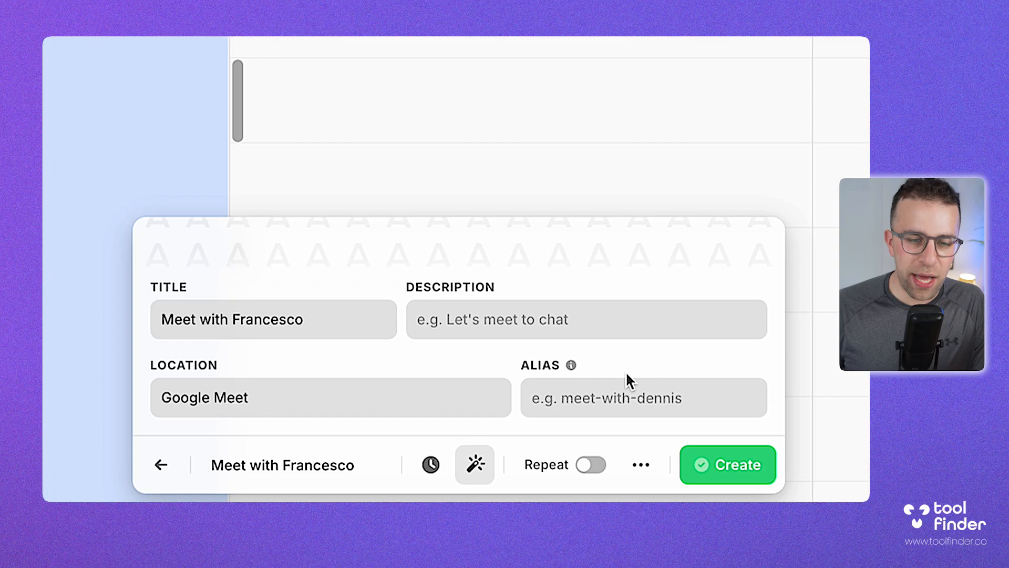
{"action": "left_click", "coordinate": [429, 464]}
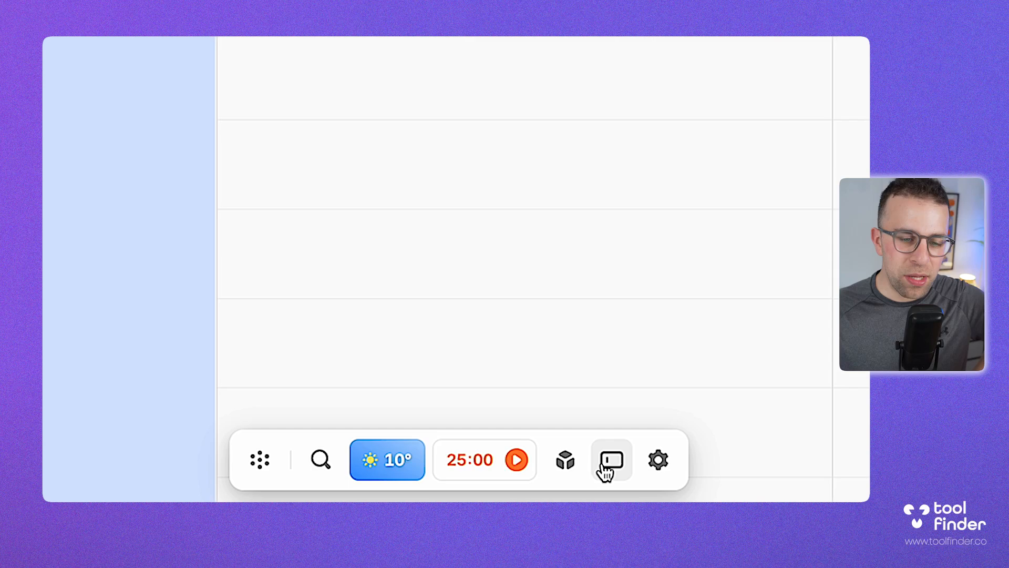
Step: Reorder the focus timer before the weather widget, set it to 45 minutes, and start it
{"action": "left_click", "coordinate": [611, 460]}
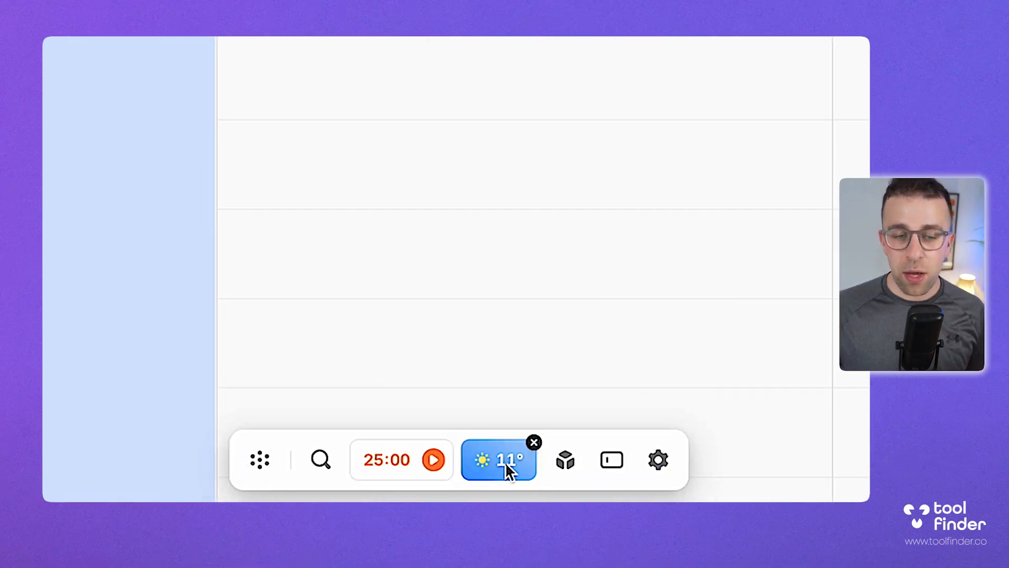
{"action": "mouse_move", "coordinate": [565, 460]}
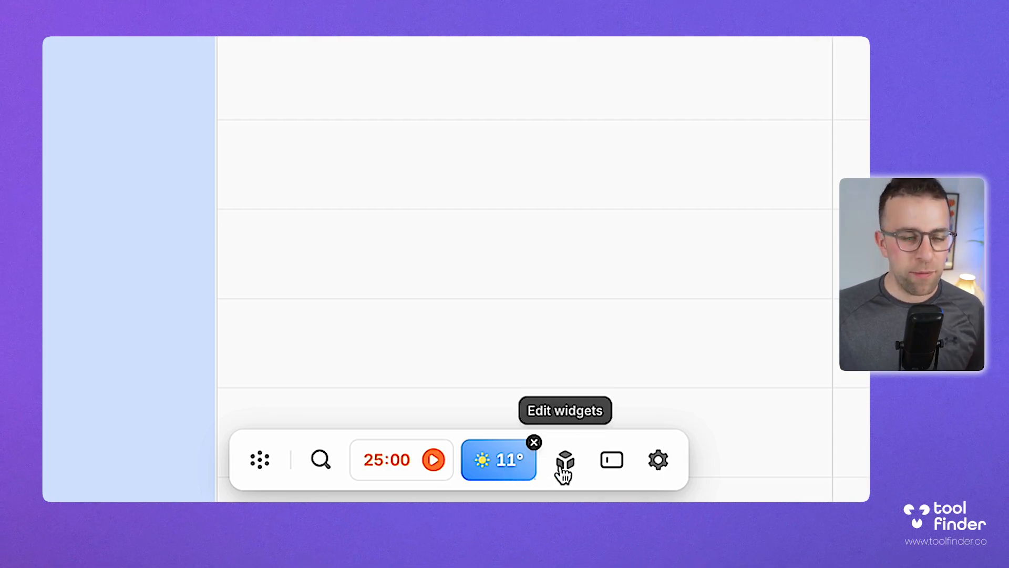
{"action": "left_click", "coordinate": [565, 459]}
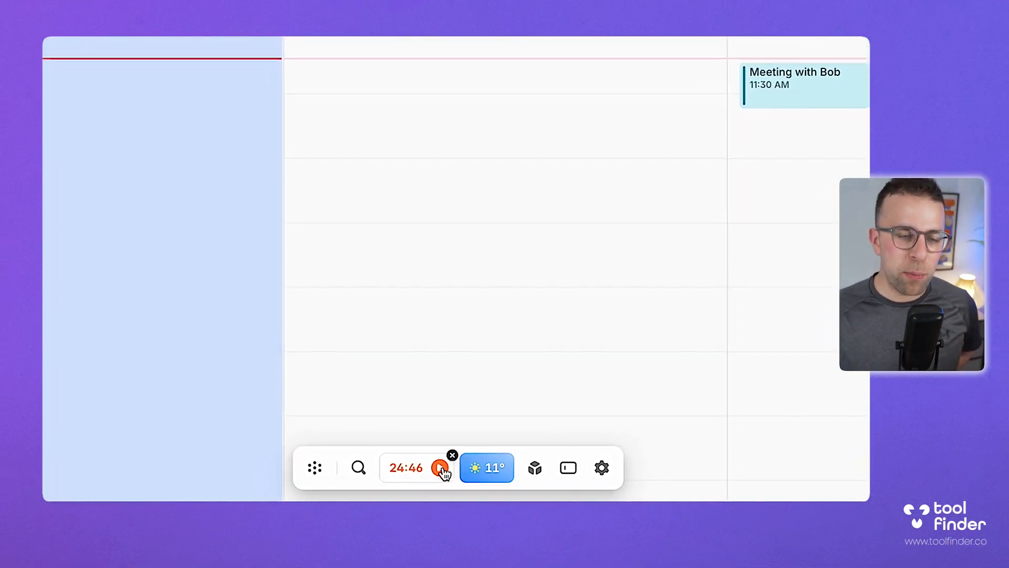
{"action": "left_click", "coordinate": [441, 467]}
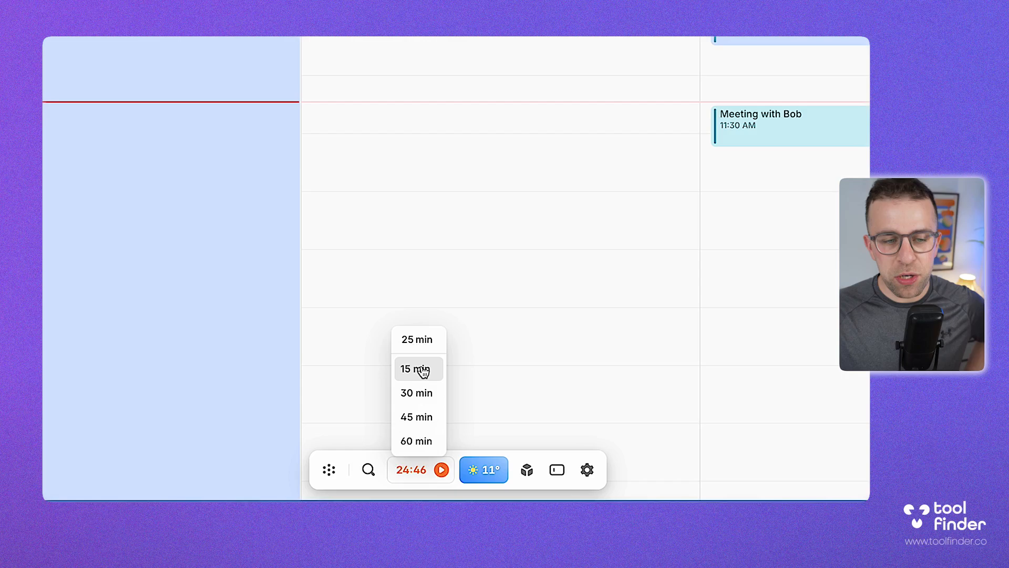
{"action": "left_click", "coordinate": [415, 416]}
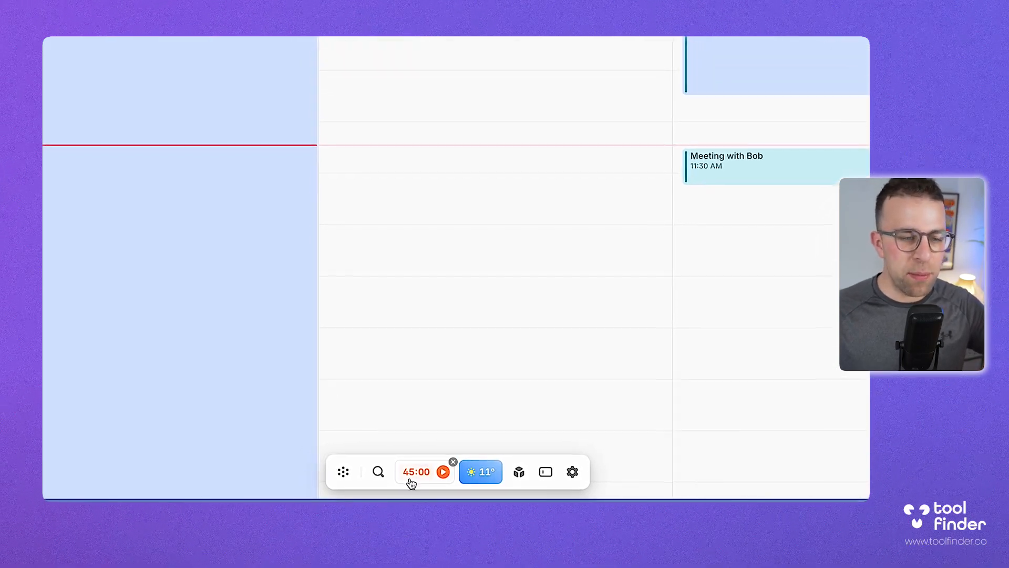
{"action": "left_click", "coordinate": [444, 472]}
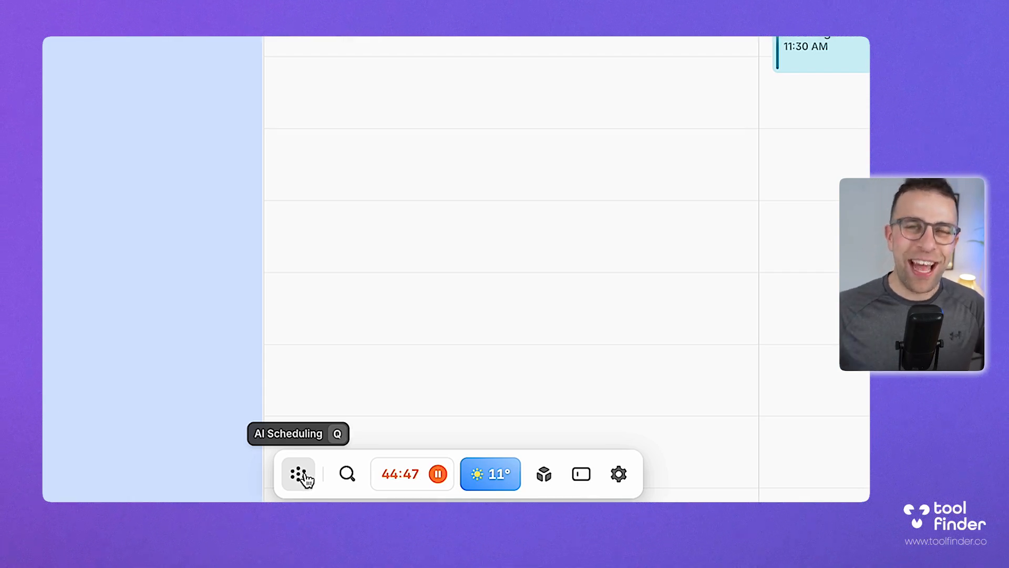
{"action": "left_click", "coordinate": [579, 473]}
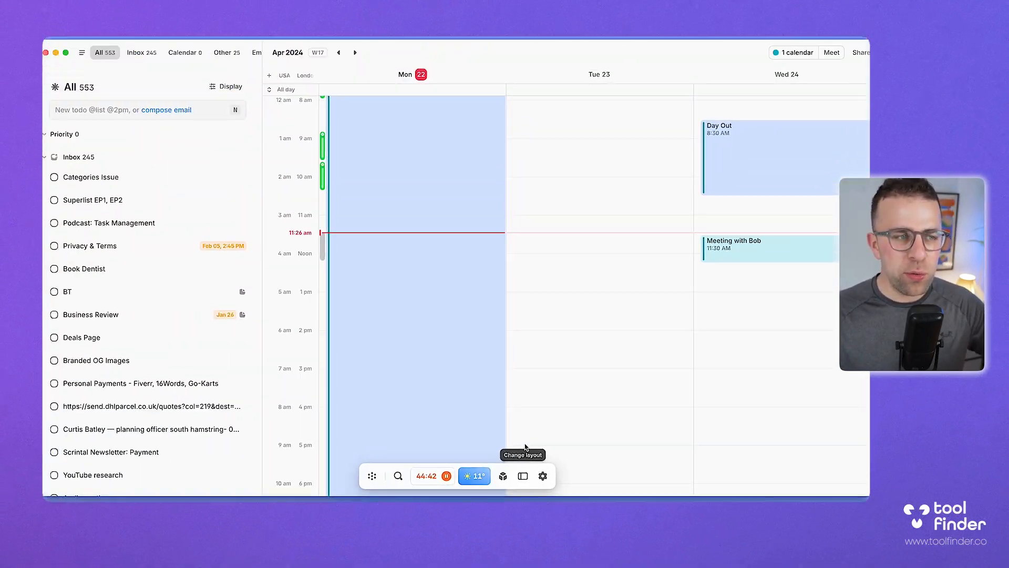
{"action": "mouse_move", "coordinate": [213, 131]}
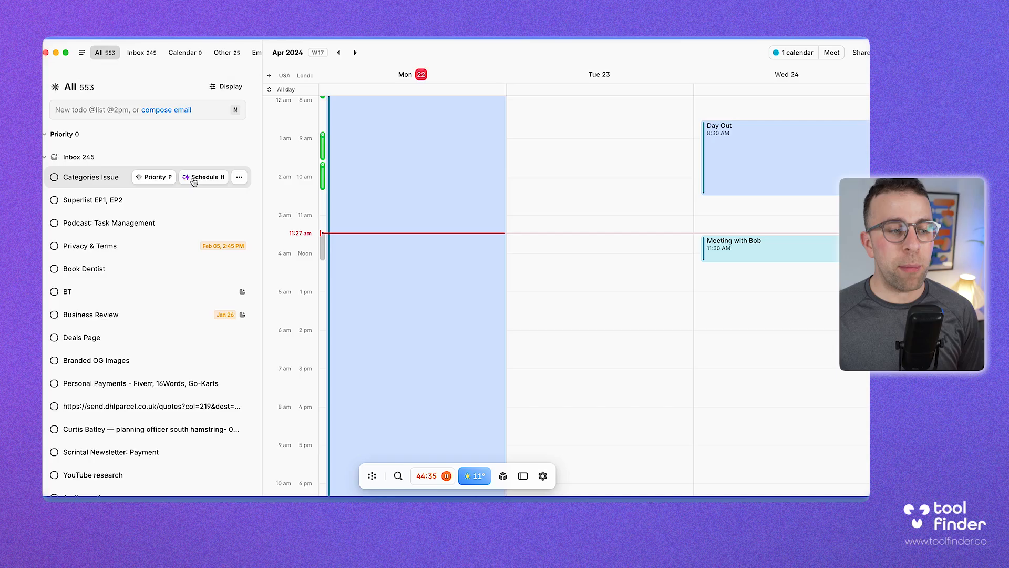
{"action": "mouse_move", "coordinate": [295, 351]}
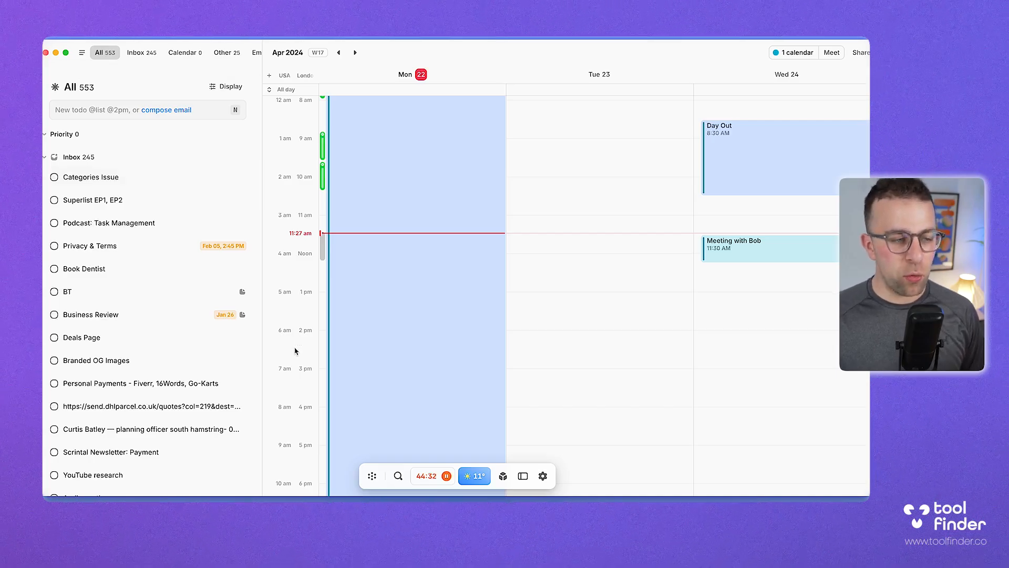
{"action": "mouse_move", "coordinate": [543, 477]}
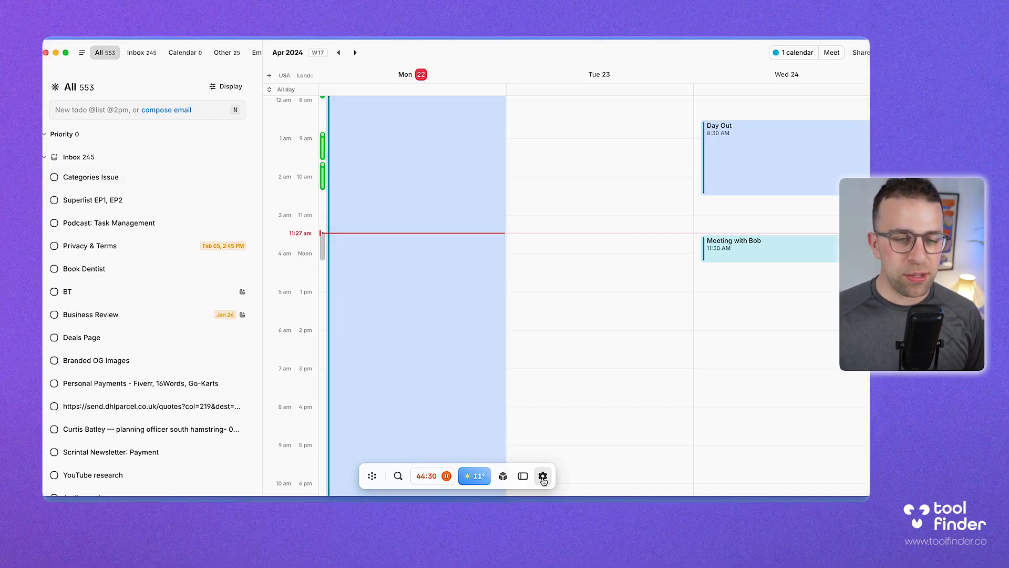
Step: Try the Inbox-only layout, then return to Inbox beside the calendar
{"action": "left_click", "coordinate": [543, 476]}
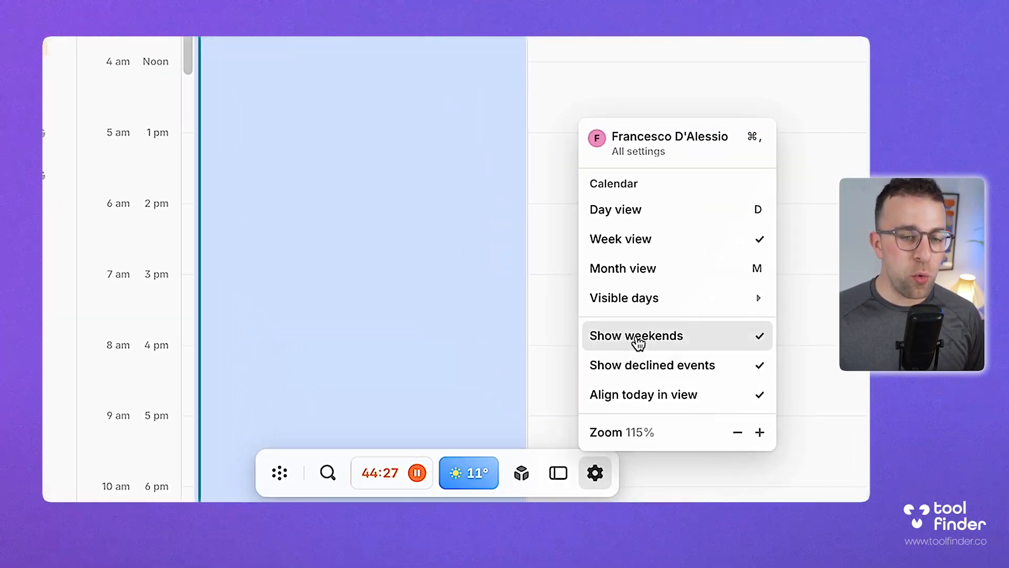
{"action": "mouse_move", "coordinate": [653, 343]}
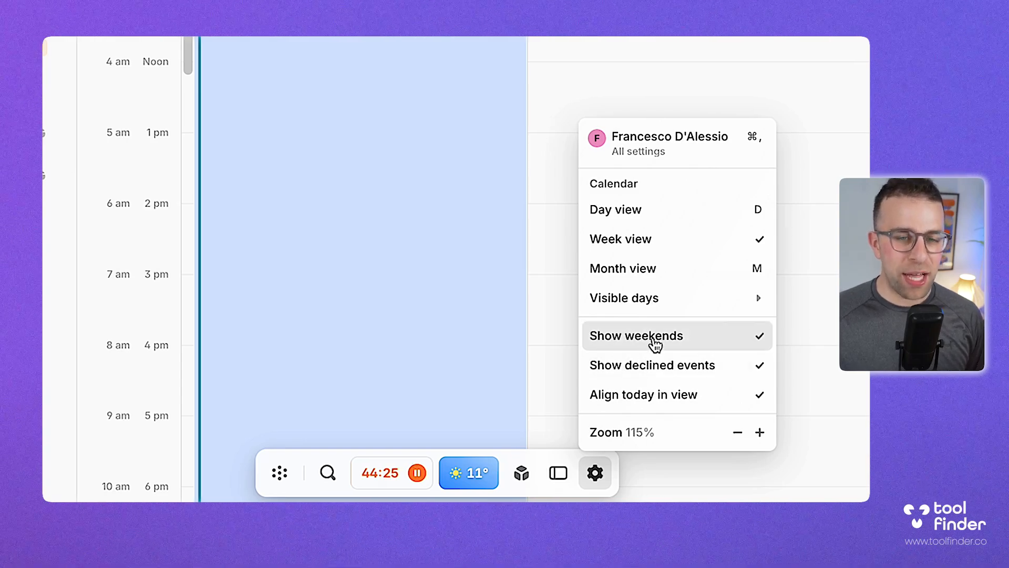
{"action": "left_click", "coordinate": [557, 473]}
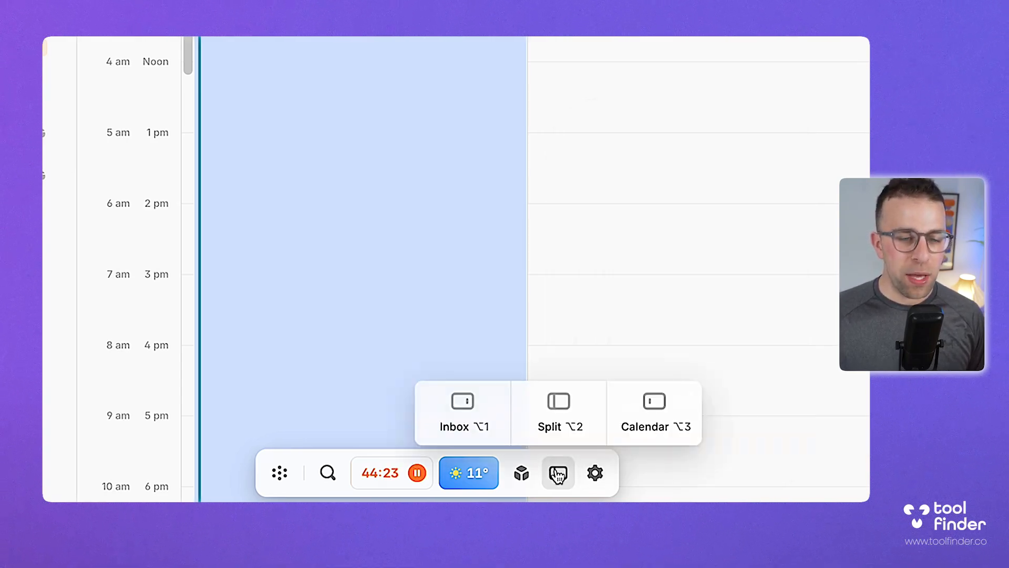
{"action": "left_click", "coordinate": [461, 412]}
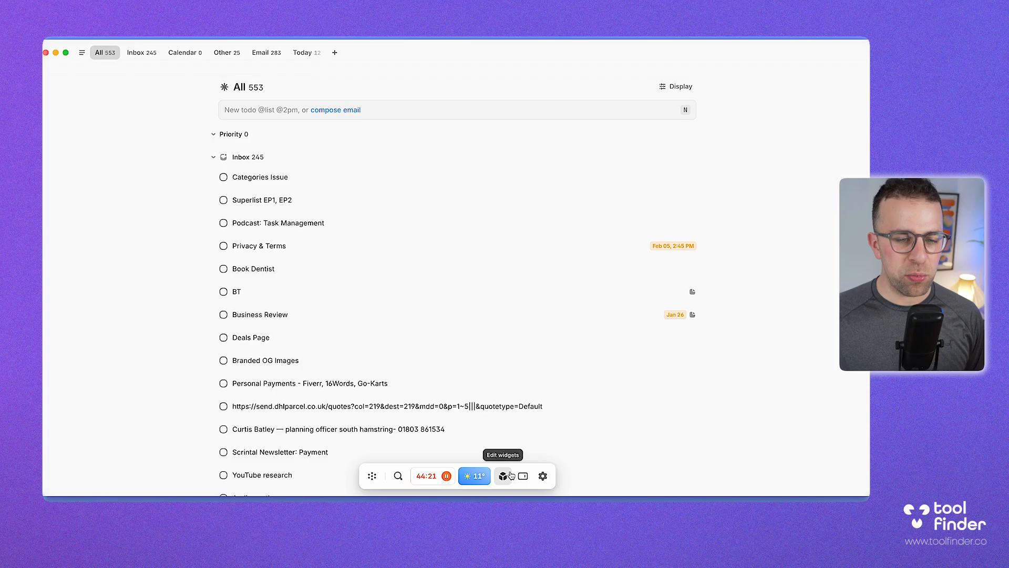
{"action": "left_click", "coordinate": [523, 476]}
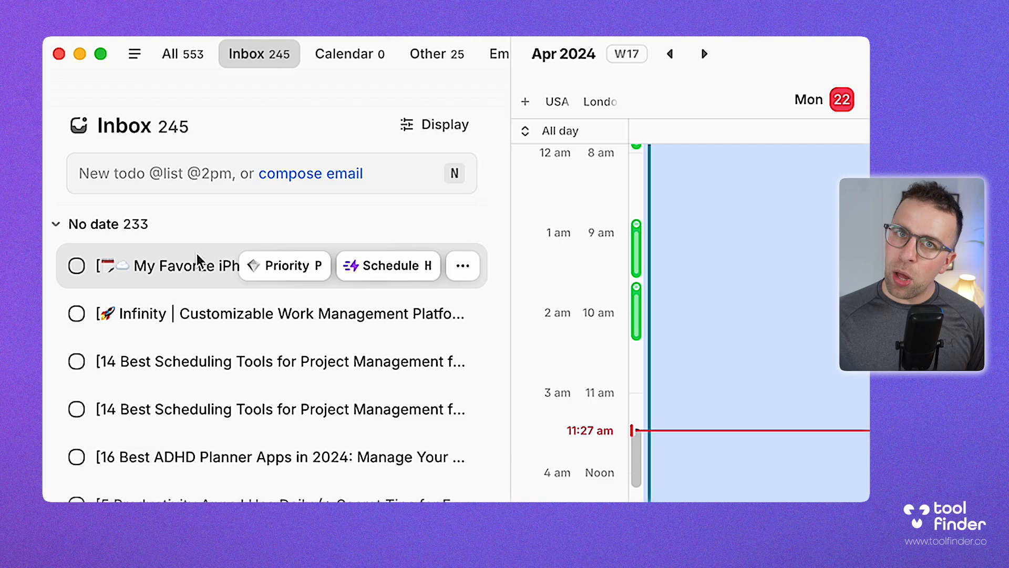
{"action": "mouse_move", "coordinate": [278, 187]}
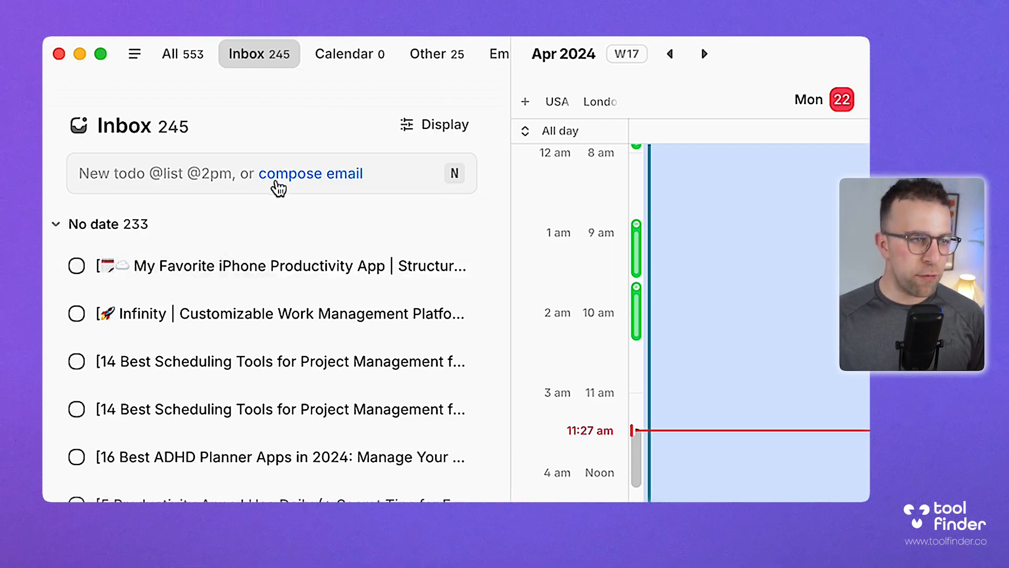
{"action": "left_click", "coordinate": [311, 173]}
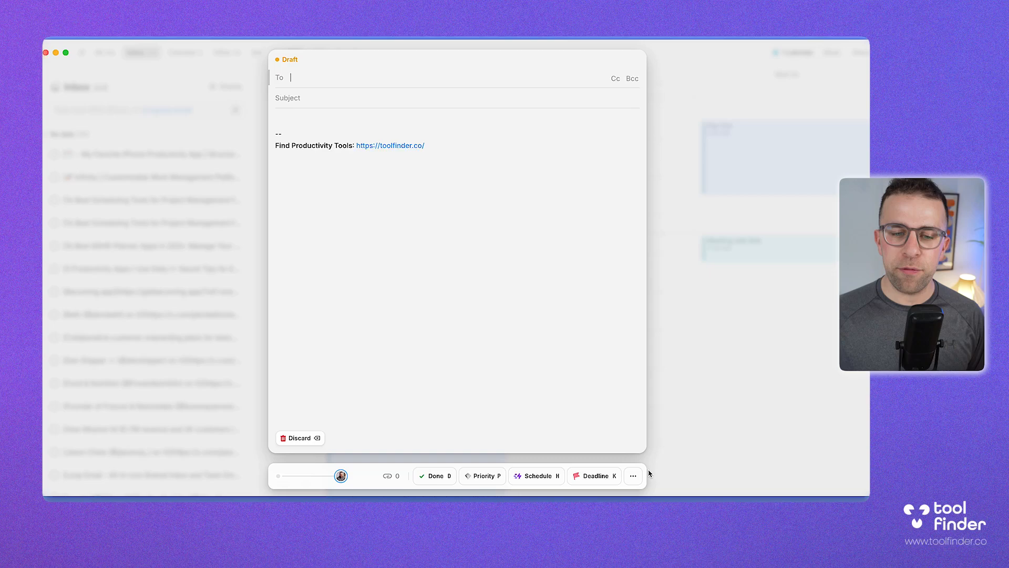
{"action": "left_click", "coordinate": [633, 476]}
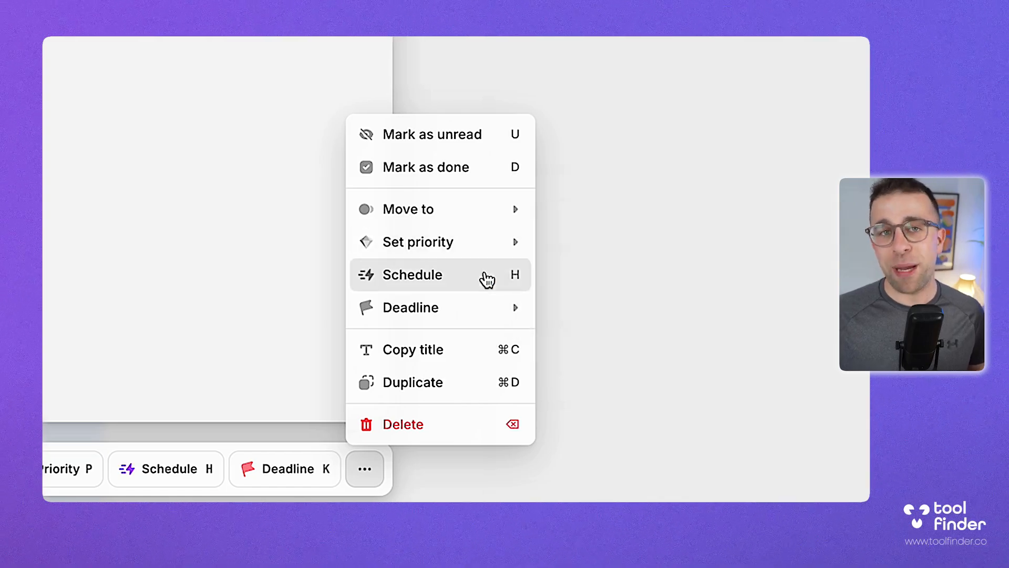
{"action": "mouse_move", "coordinate": [442, 216]}
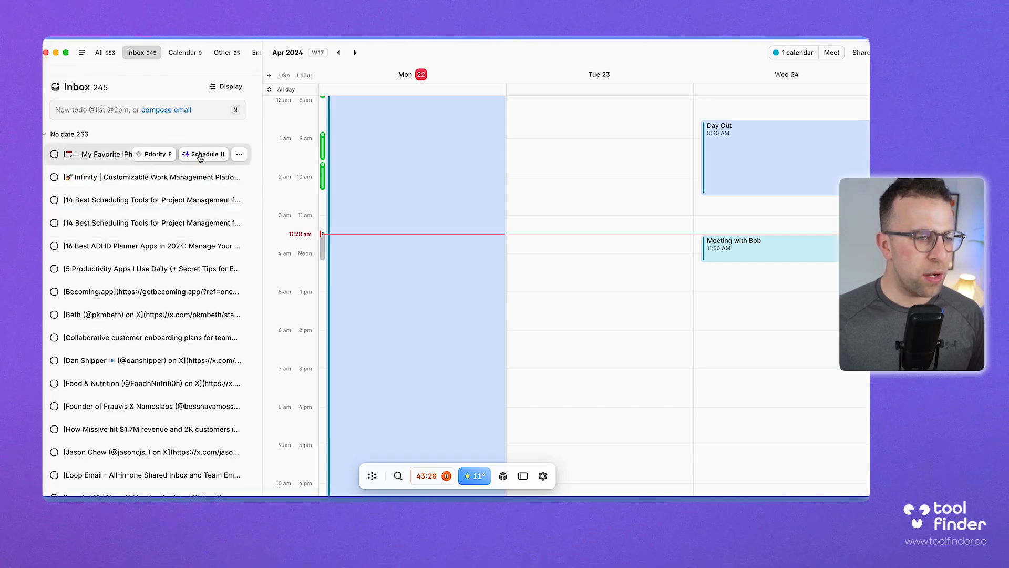
Step: Open the reminder email thread, recolour the Email list, and switch between sidebar lists
{"action": "double_click", "coordinate": [104, 154]}
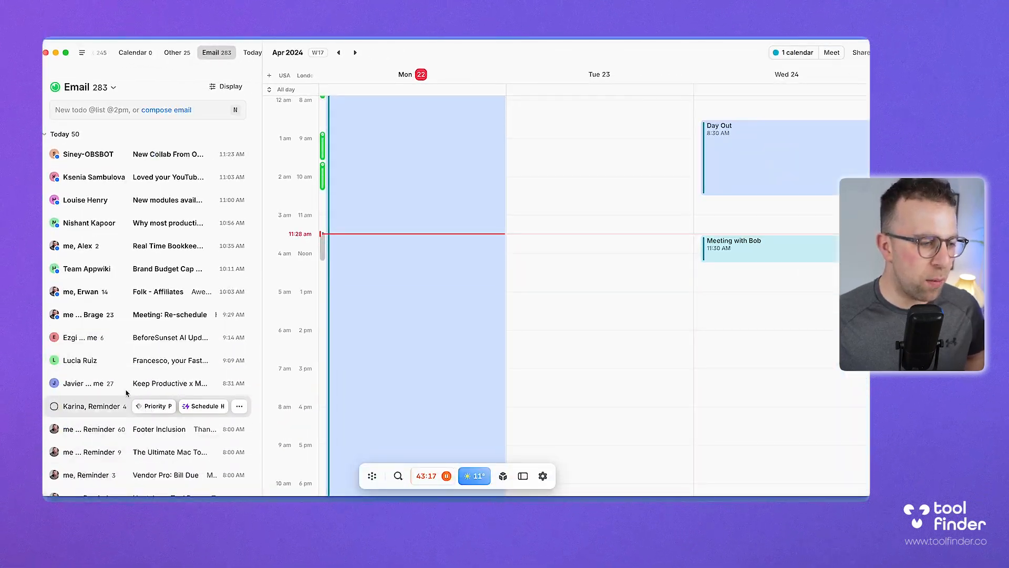
{"action": "left_click", "coordinate": [159, 429]}
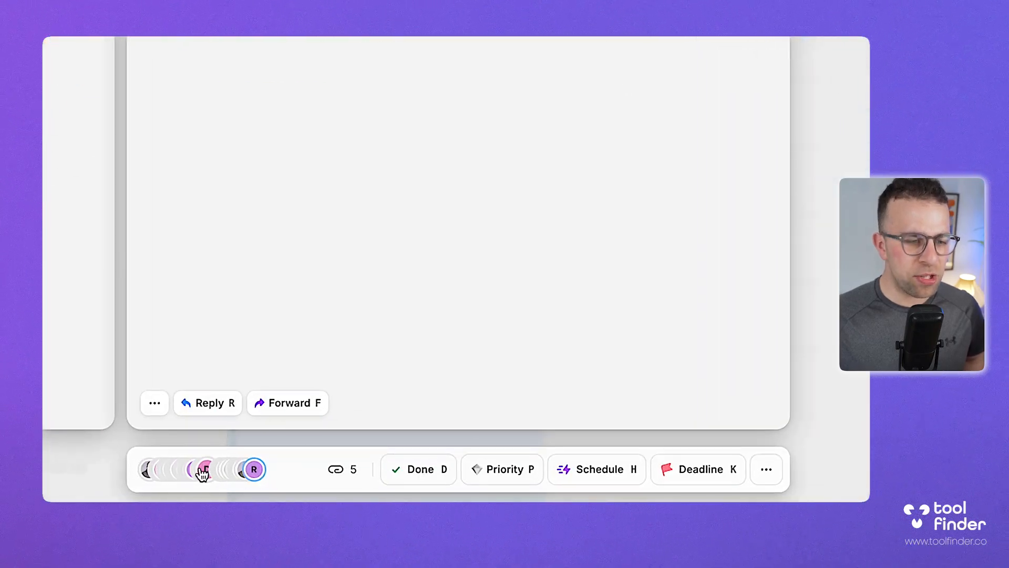
{"action": "mouse_move", "coordinate": [206, 469]}
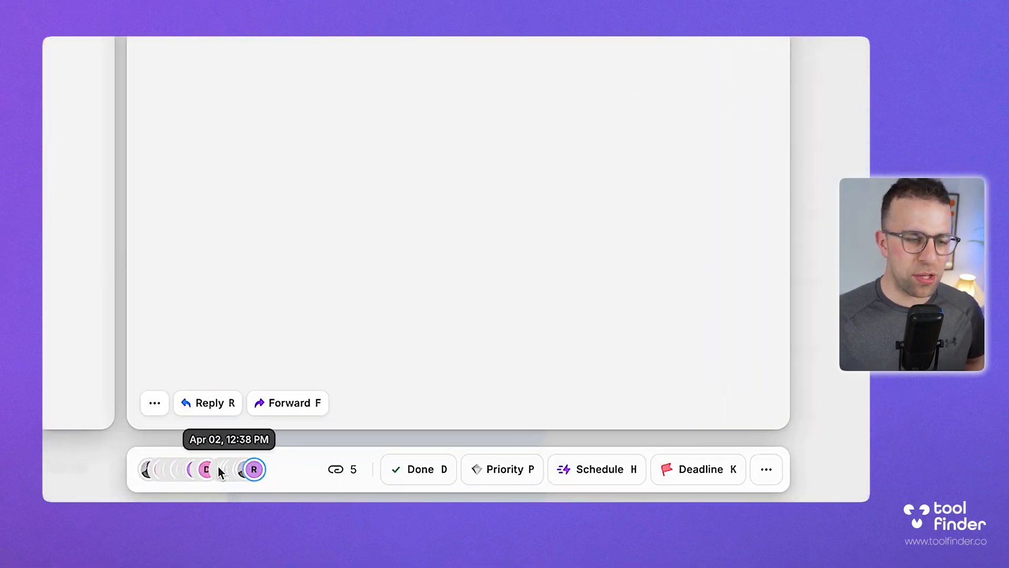
{"action": "mouse_move", "coordinate": [169, 472]}
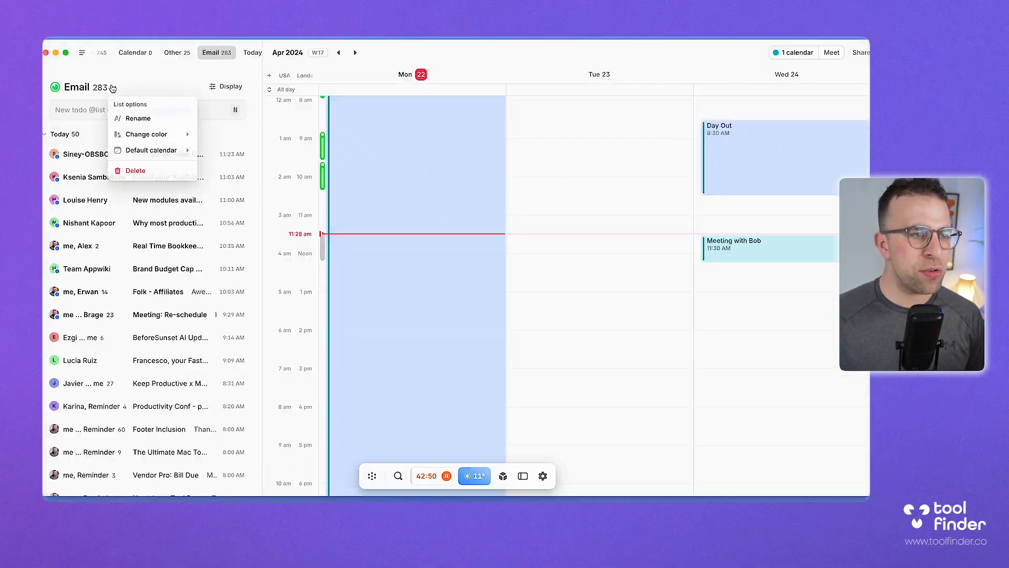
{"action": "left_click", "coordinate": [146, 134]}
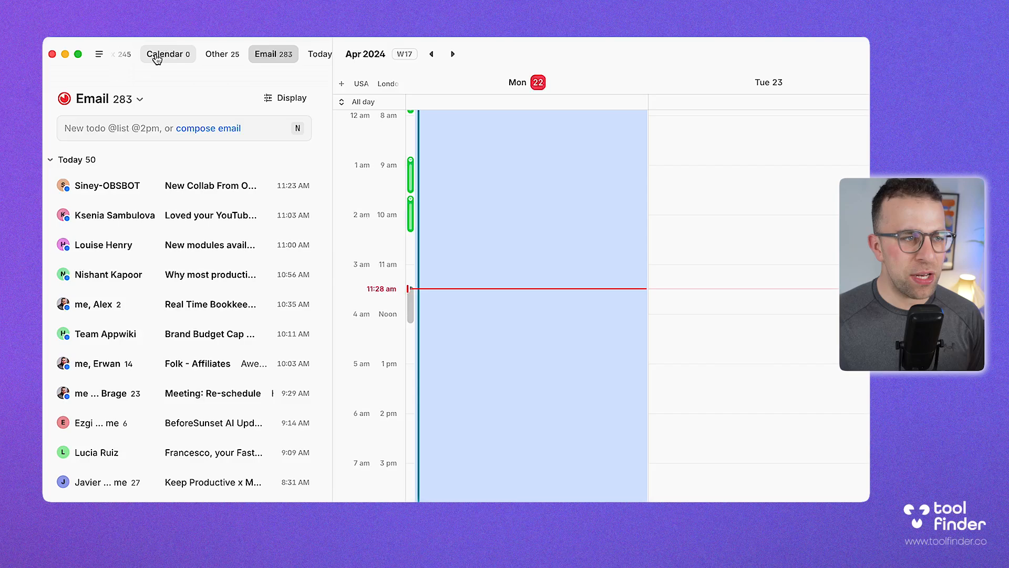
{"action": "left_click", "coordinate": [138, 54]}
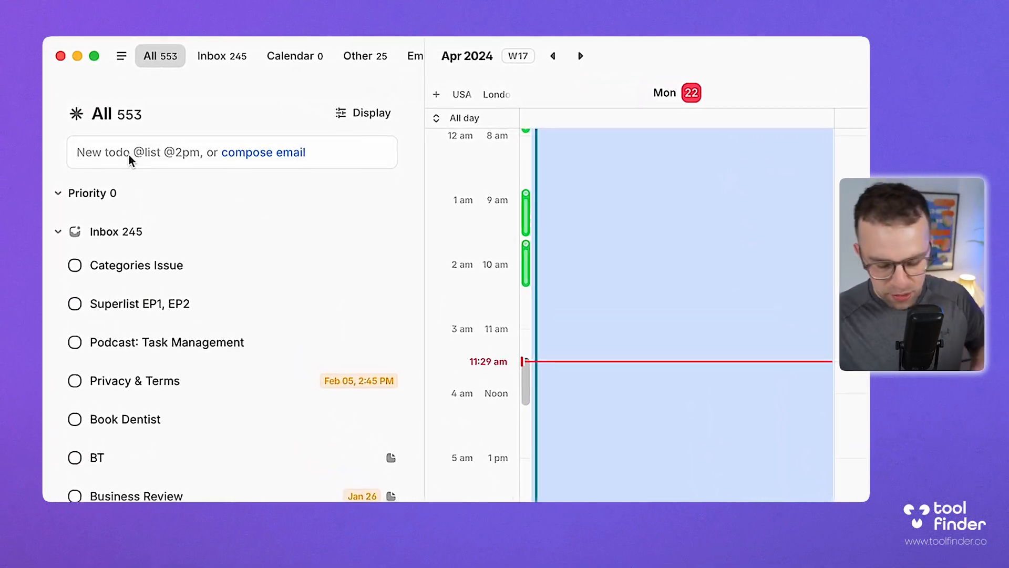
Step: Enter 'Meet with B…' as the new todo's title in the New todo field
{"action": "type", "text": "Meet with Bob - Notes"}
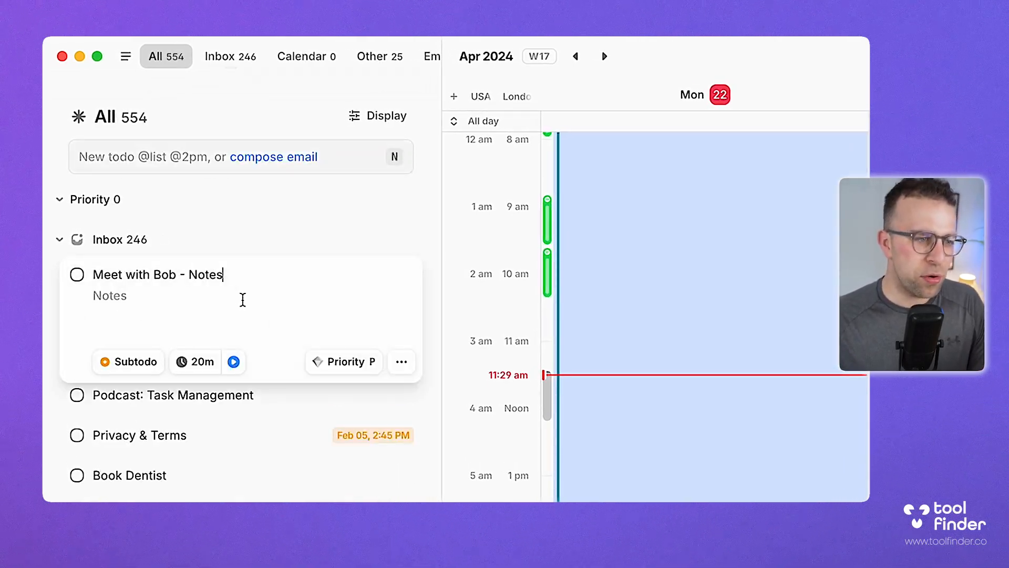
{"action": "mouse_move", "coordinate": [233, 361]}
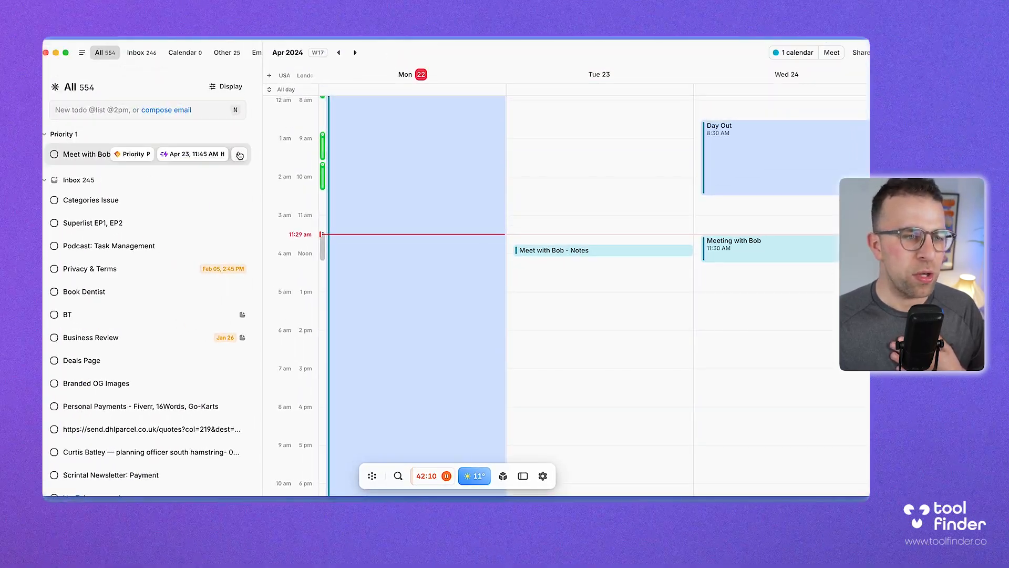
Step: Move 'Meet with Bob - Notes' to Today, then view the Today list, briefly checking Calendar
{"action": "left_click", "coordinate": [239, 154]}
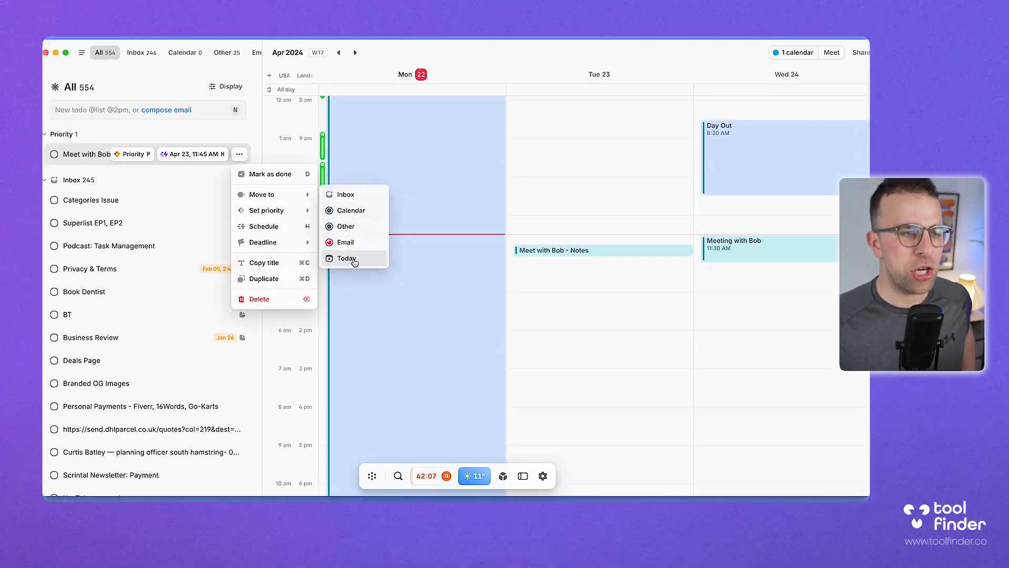
{"action": "left_click", "coordinate": [346, 258]}
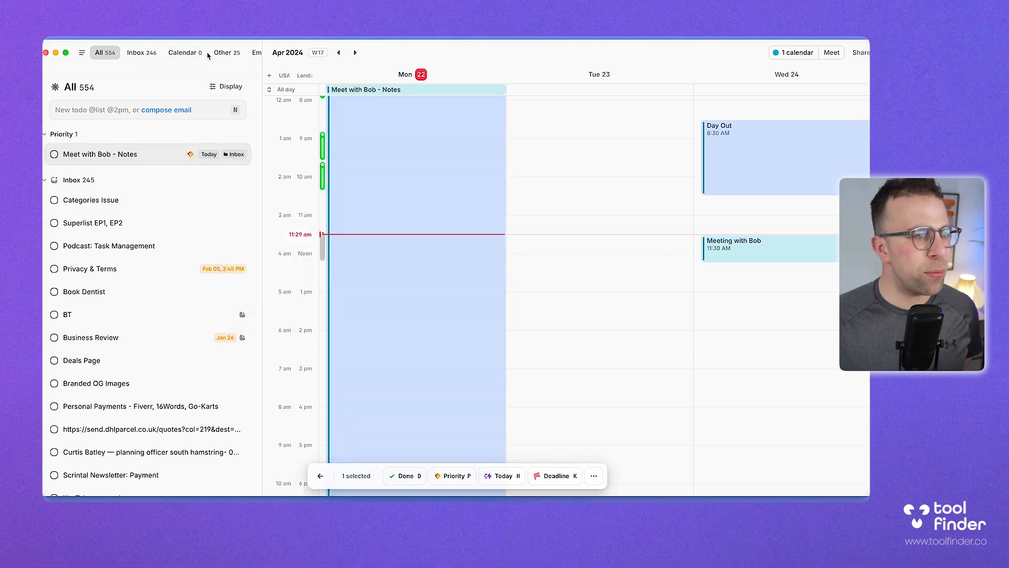
{"action": "left_click", "coordinate": [82, 52]}
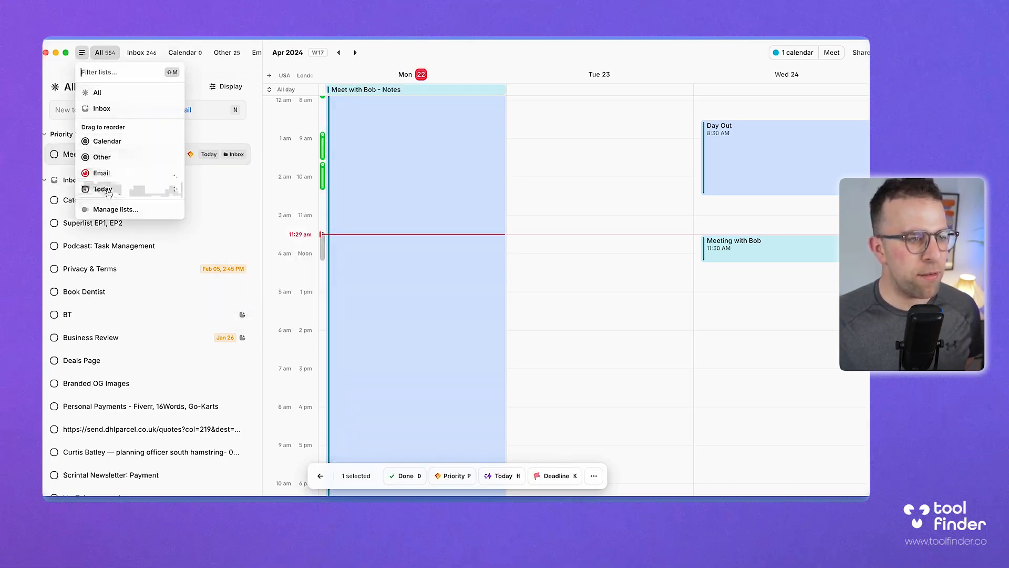
{"action": "left_click", "coordinate": [102, 189]}
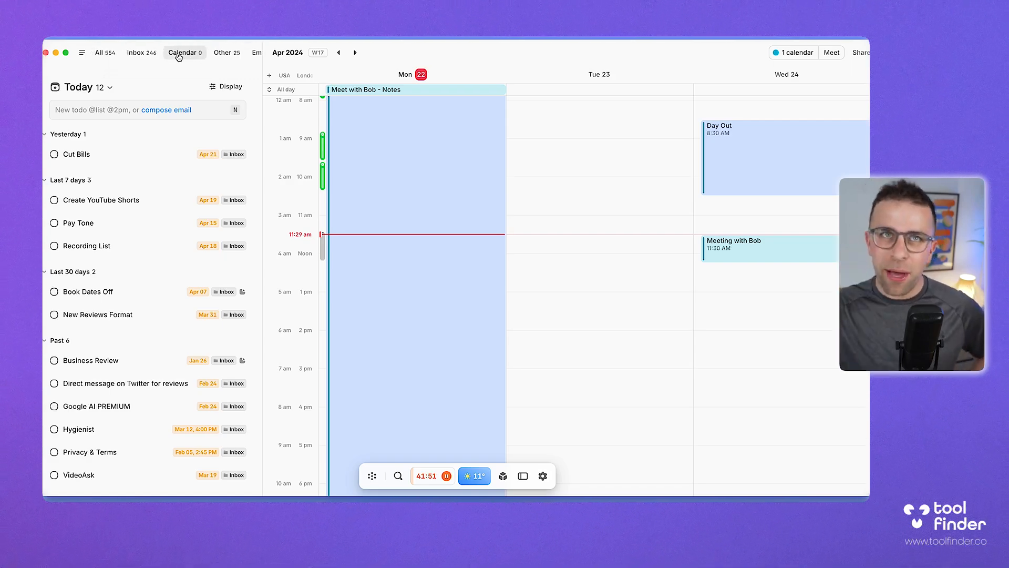
{"action": "left_click", "coordinate": [183, 52]}
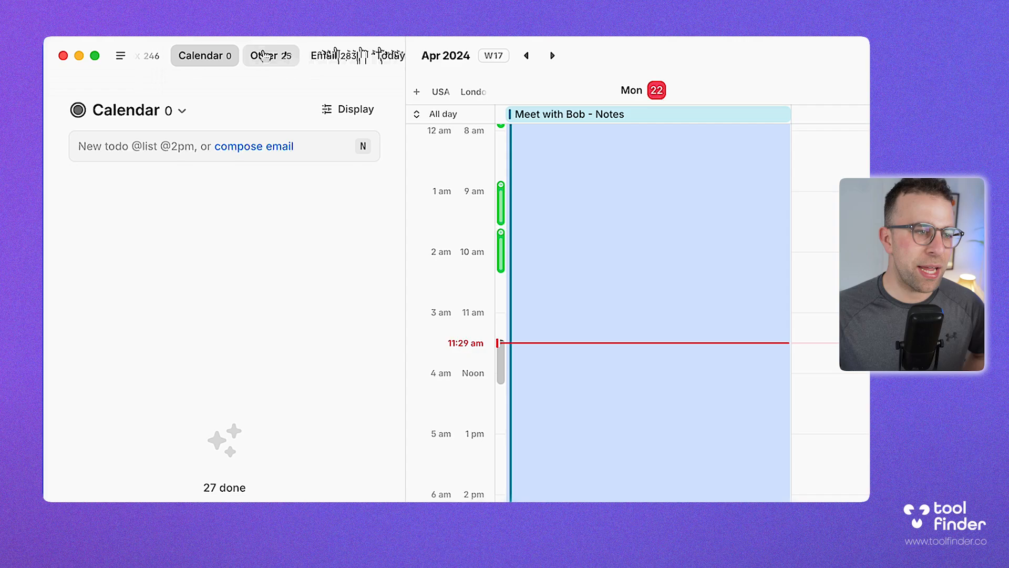
{"action": "left_click", "coordinate": [389, 55]}
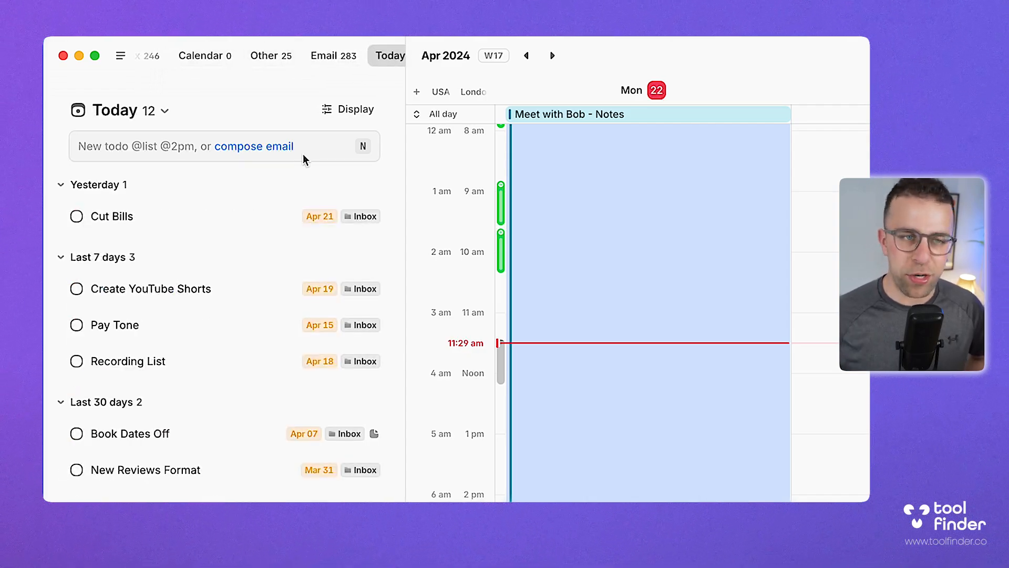
{"action": "mouse_move", "coordinate": [476, 364]}
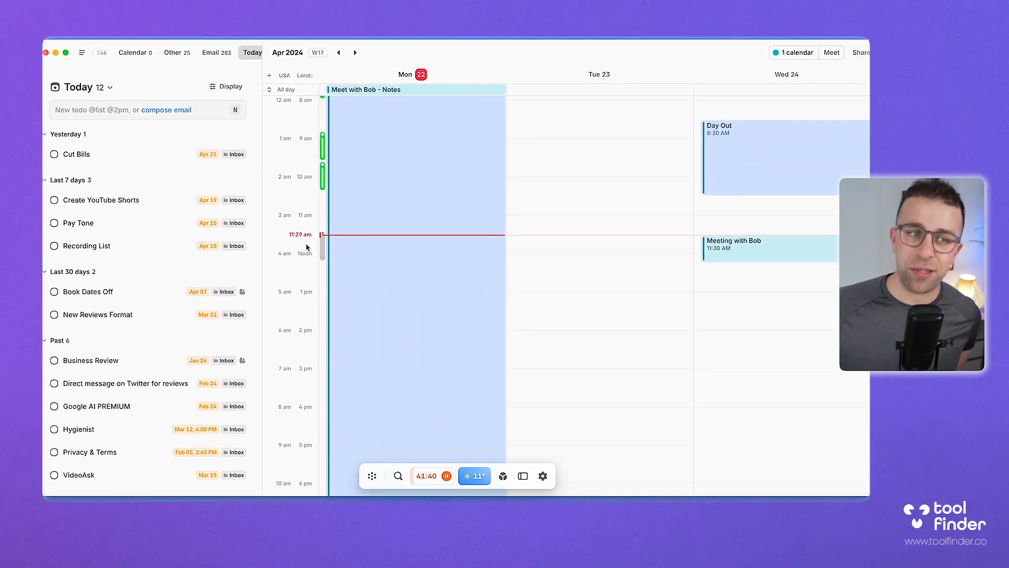
Step: Save the Todoist Inbox-to-Inbox connection, browse all integrations, and open Amie's pricing page
{"action": "left_click", "coordinate": [543, 475]}
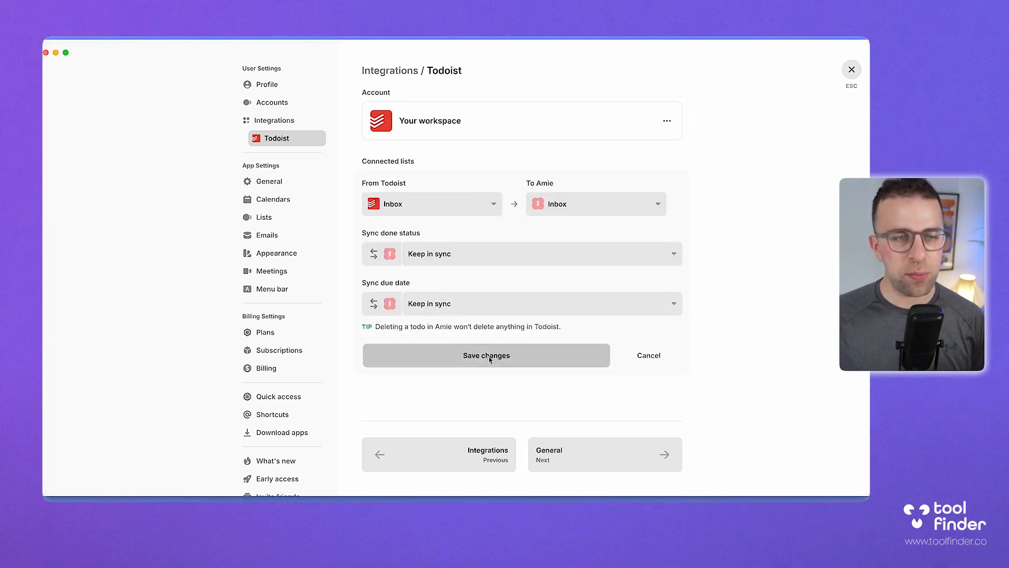
{"action": "left_click", "coordinate": [485, 355]}
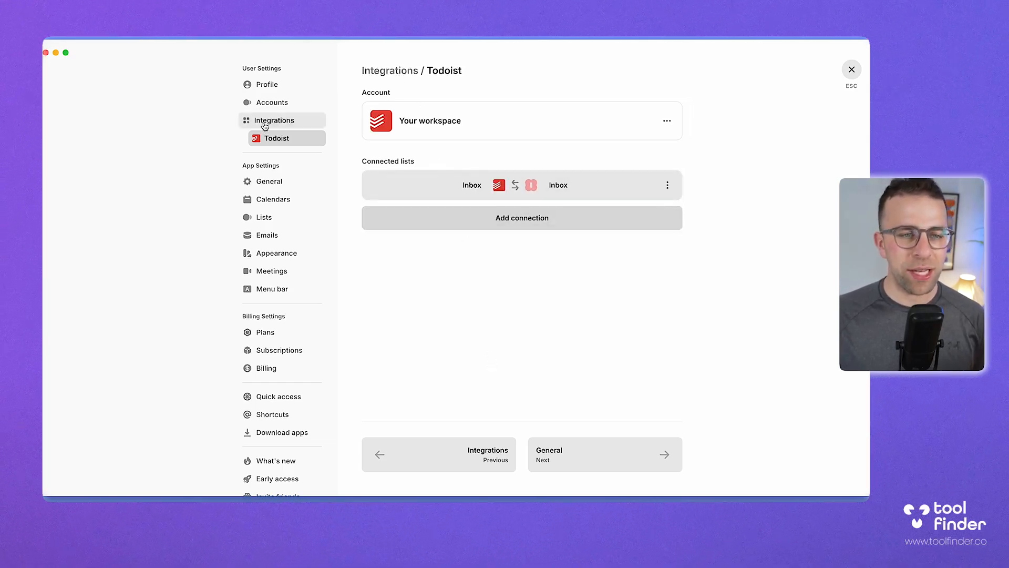
{"action": "left_click", "coordinate": [273, 120]}
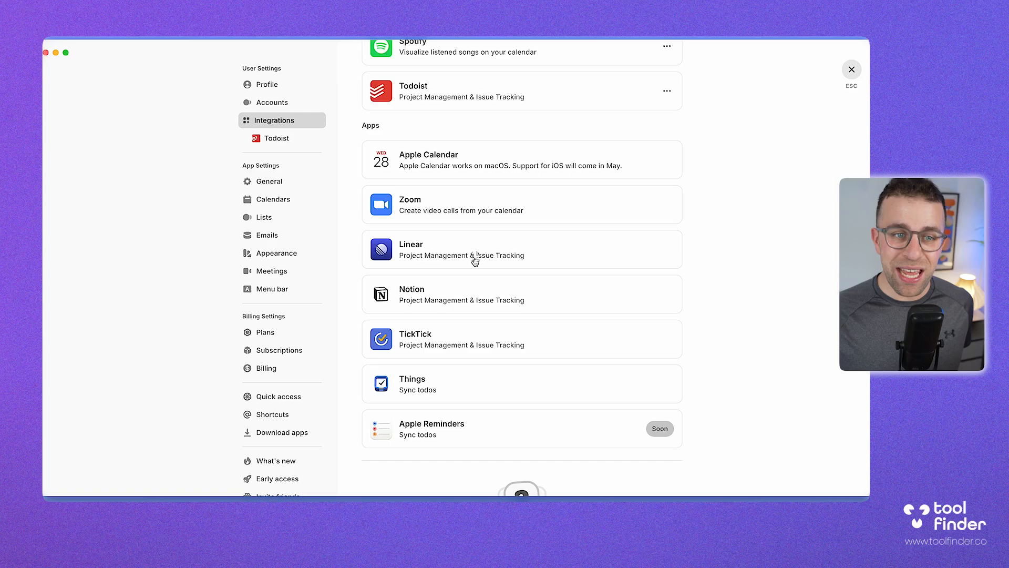
{"action": "mouse_move", "coordinate": [469, 201]}
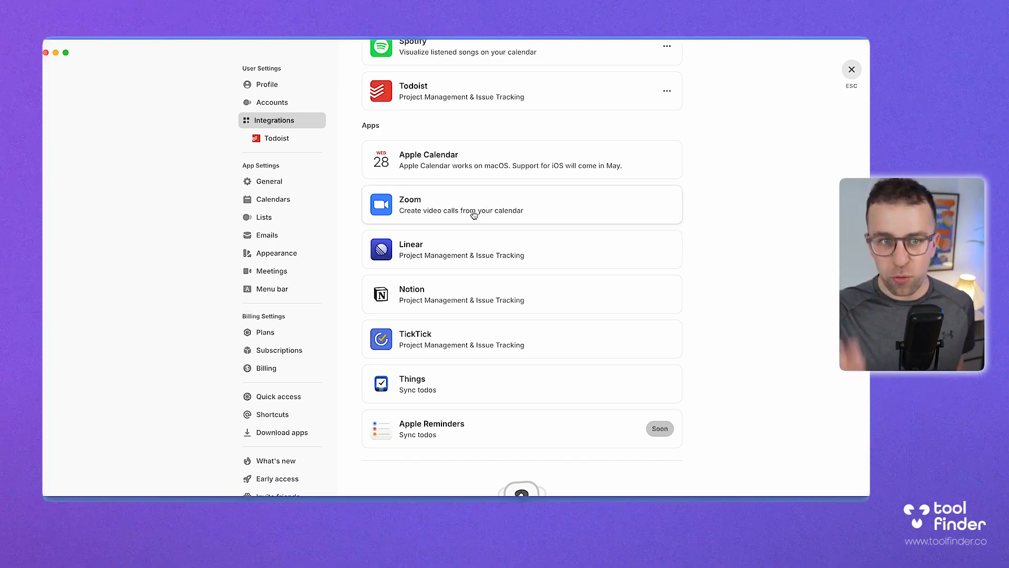
{"action": "scroll", "scroll_direction": "down", "scroll_amount": 3}
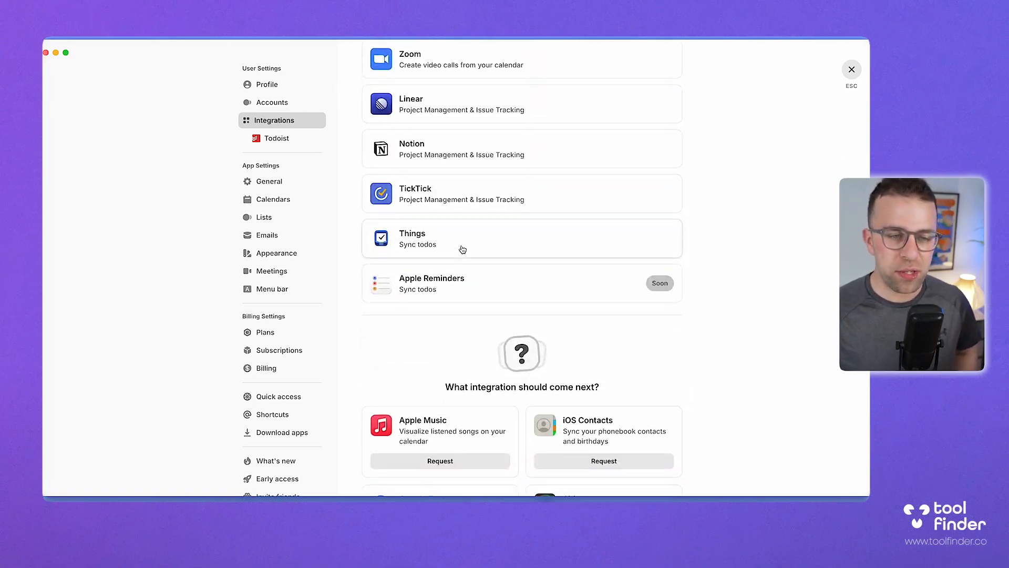
{"action": "scroll", "scroll_direction": "down", "scroll_amount": 3}
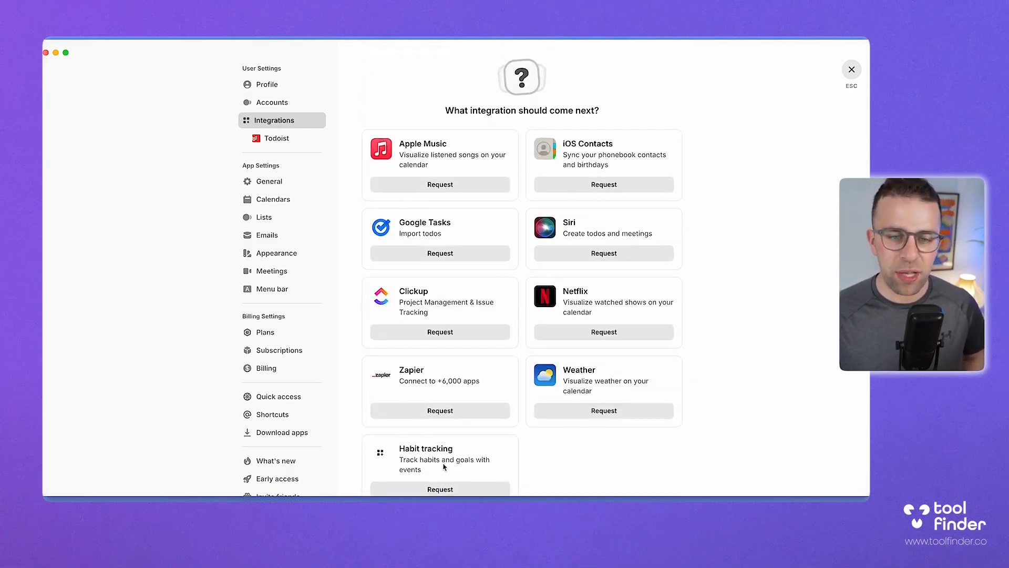
{"action": "mouse_move", "coordinate": [692, 212]}
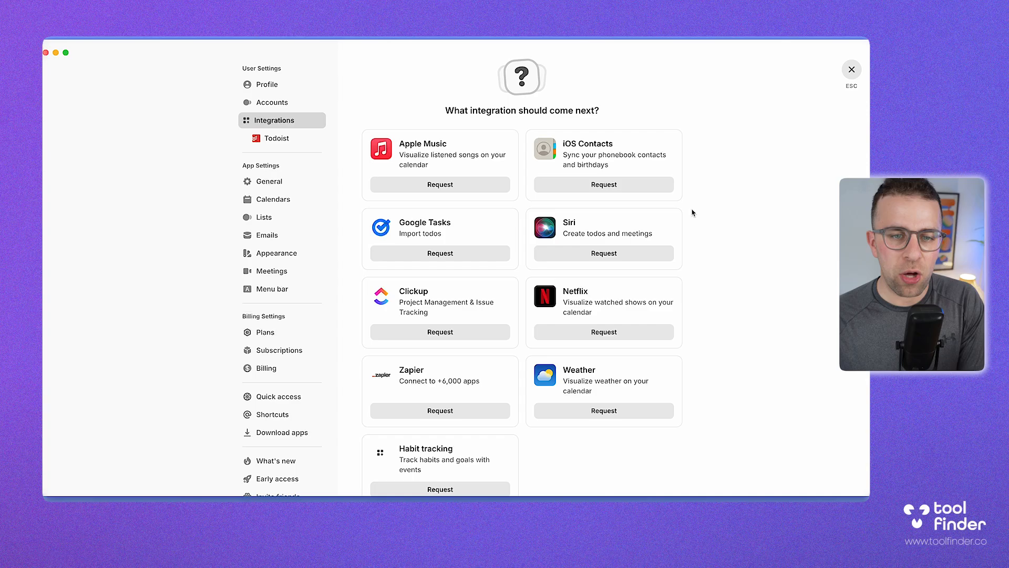
{"action": "mouse_move", "coordinate": [478, 314]}
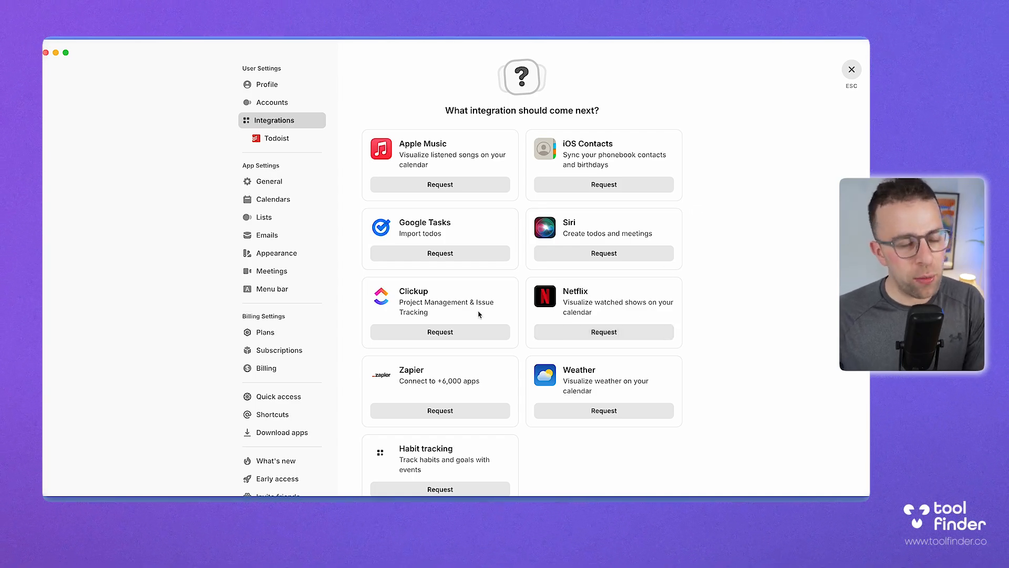
{"action": "left_click", "coordinate": [440, 332]}
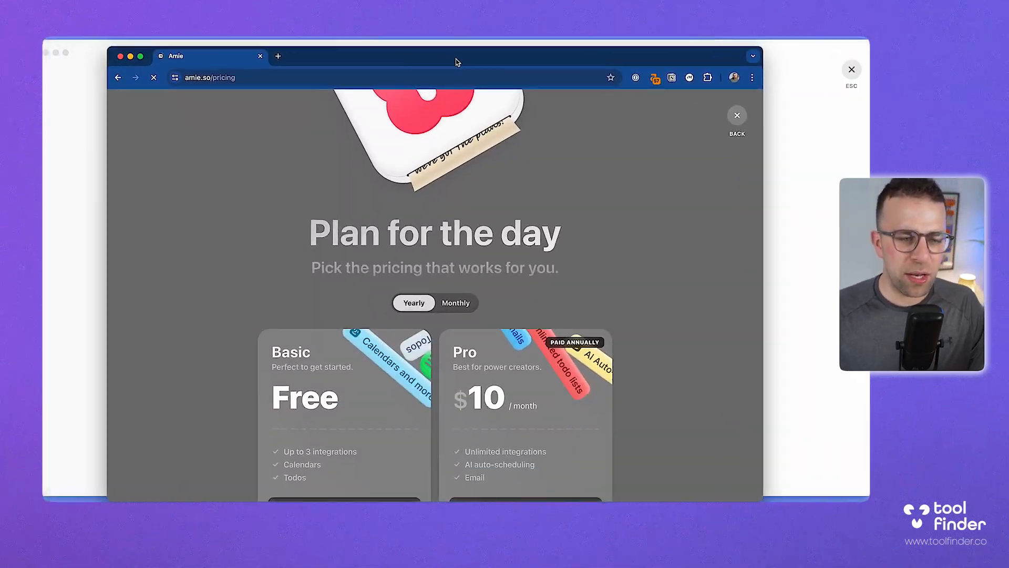
Step: Scroll through the Basic, Pro ($10/month, billed yearly) and Enterprise plan cards
{"action": "scroll", "scroll_direction": "down", "scroll_amount": 3}
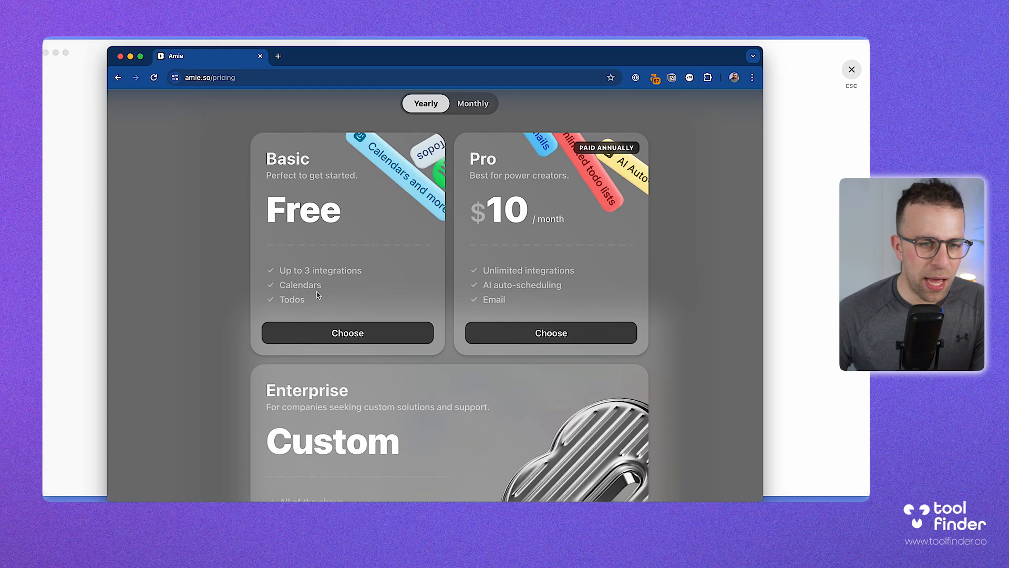
{"action": "scroll", "scroll_direction": "down", "scroll_amount": 3}
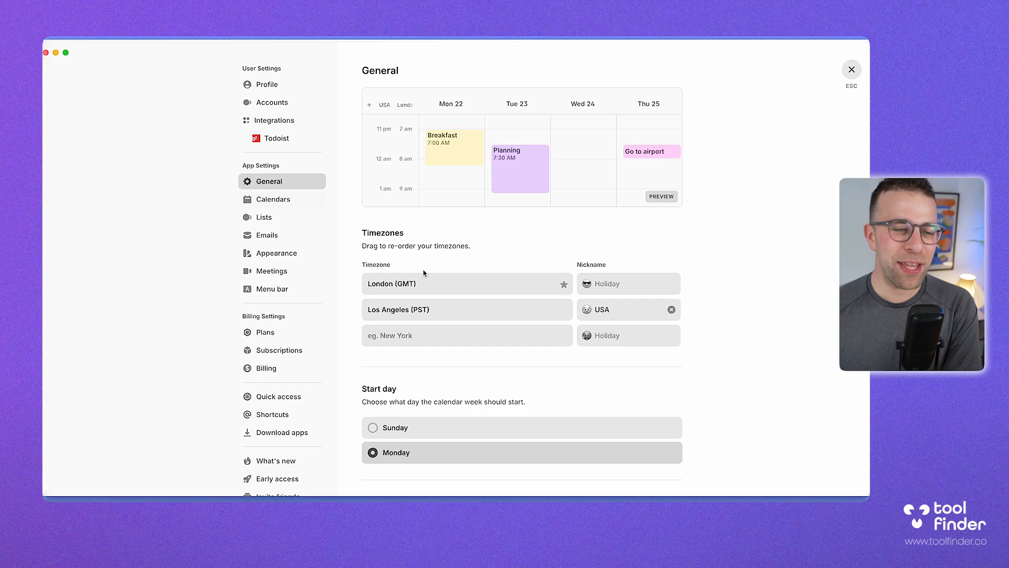
Step: Browse the Lists, Calendars, Emails and Meetings settings pages, ending on Accounts permissions
{"action": "scroll", "scroll_direction": "down", "scroll_amount": 3}
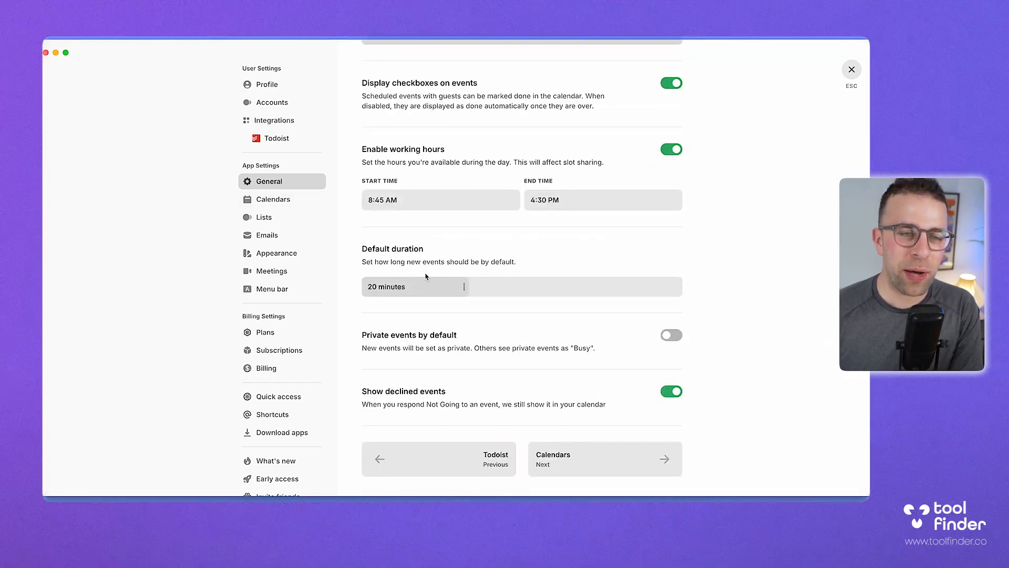
{"action": "scroll", "scroll_direction": "down", "scroll_amount": 3}
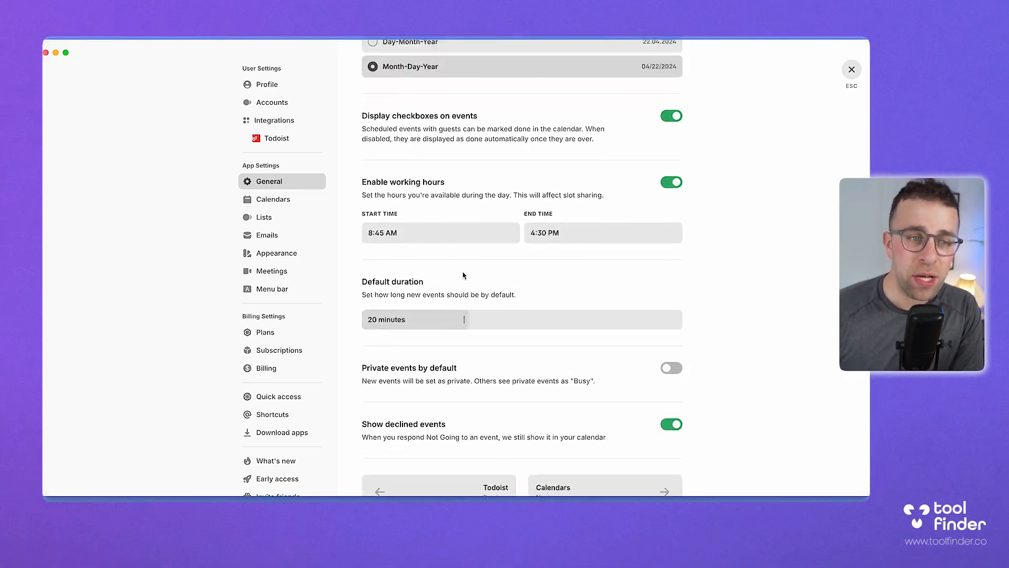
{"action": "left_click", "coordinate": [264, 217]}
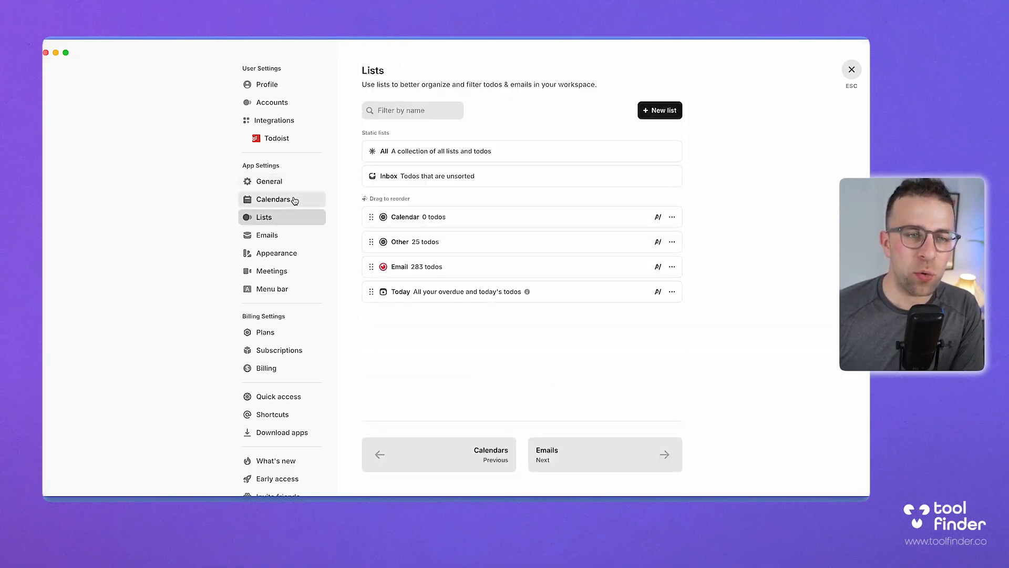
{"action": "left_click", "coordinate": [273, 199]}
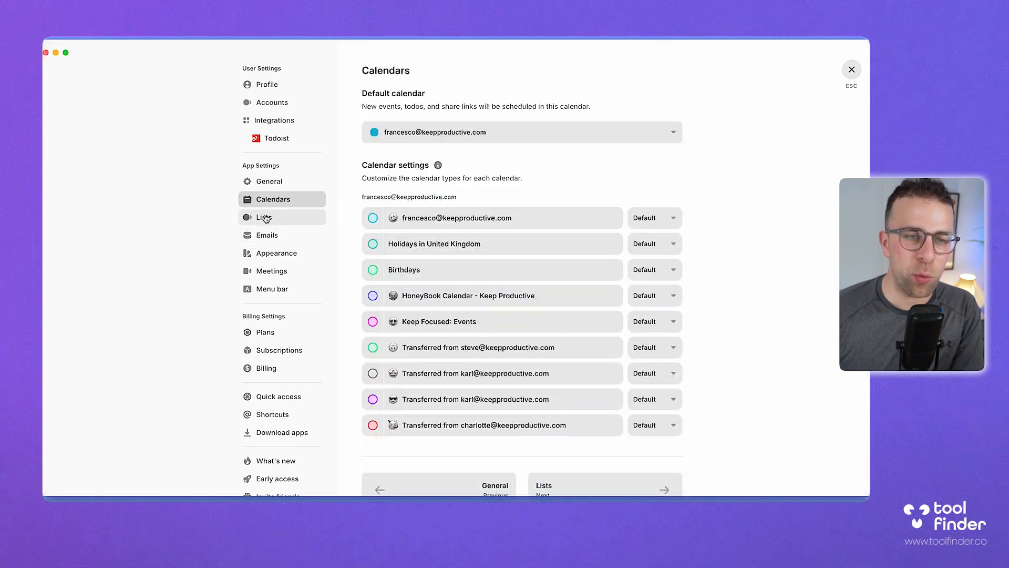
{"action": "left_click", "coordinate": [264, 217]}
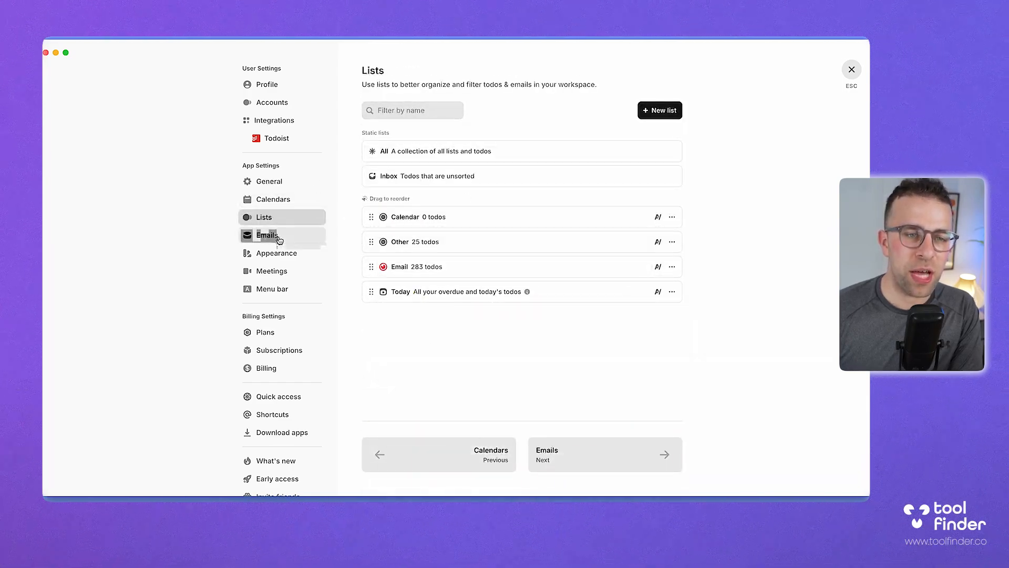
{"action": "left_click", "coordinate": [266, 234]}
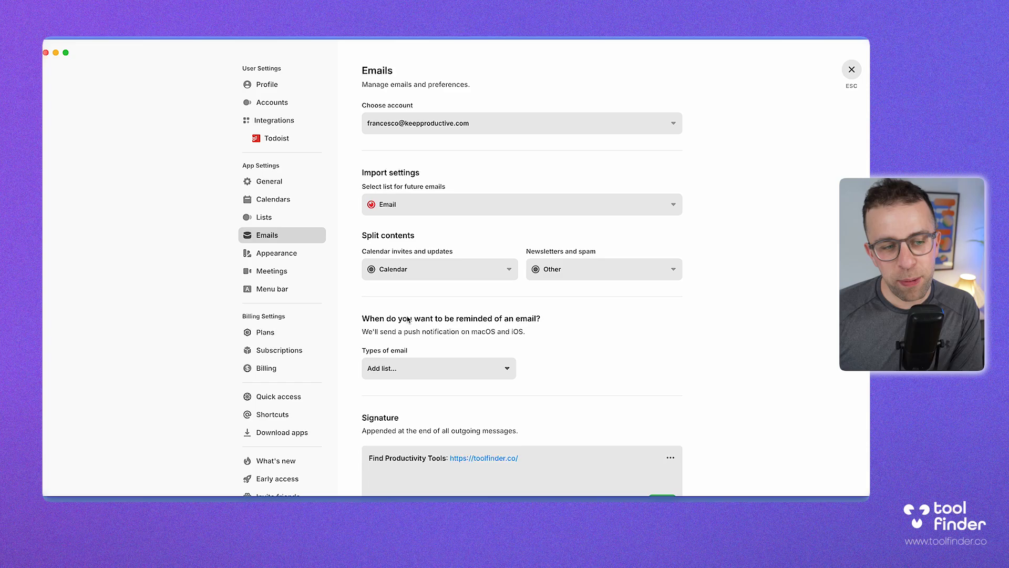
{"action": "left_click", "coordinate": [271, 270]}
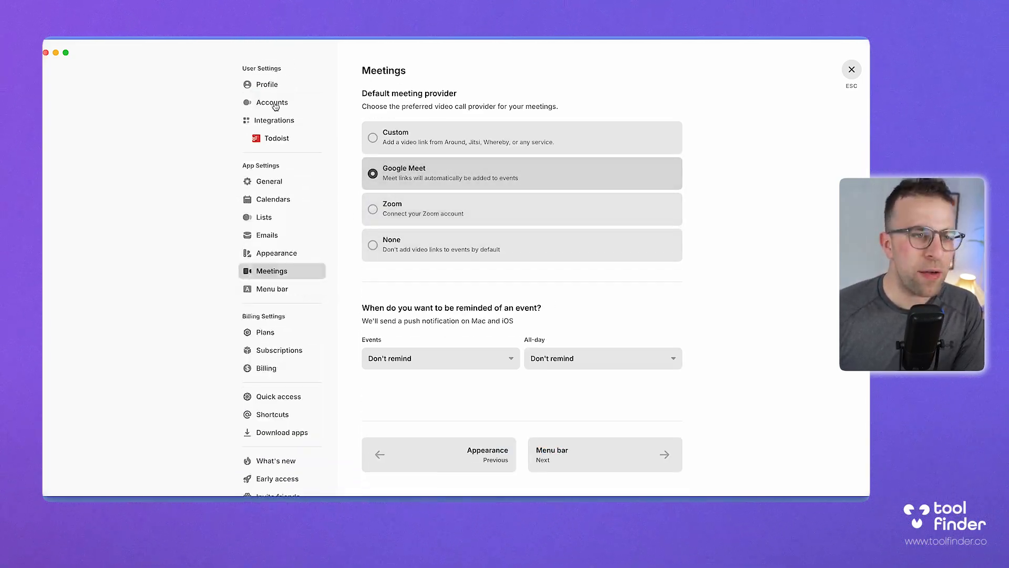
{"action": "left_click", "coordinate": [271, 101]}
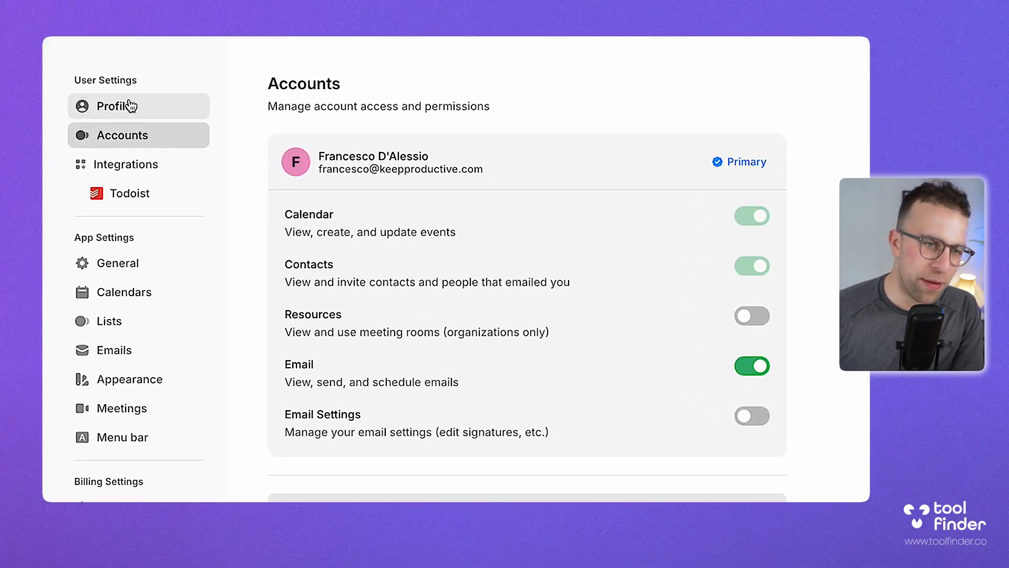
{"action": "scroll", "scroll_direction": "down", "scroll_amount": 3}
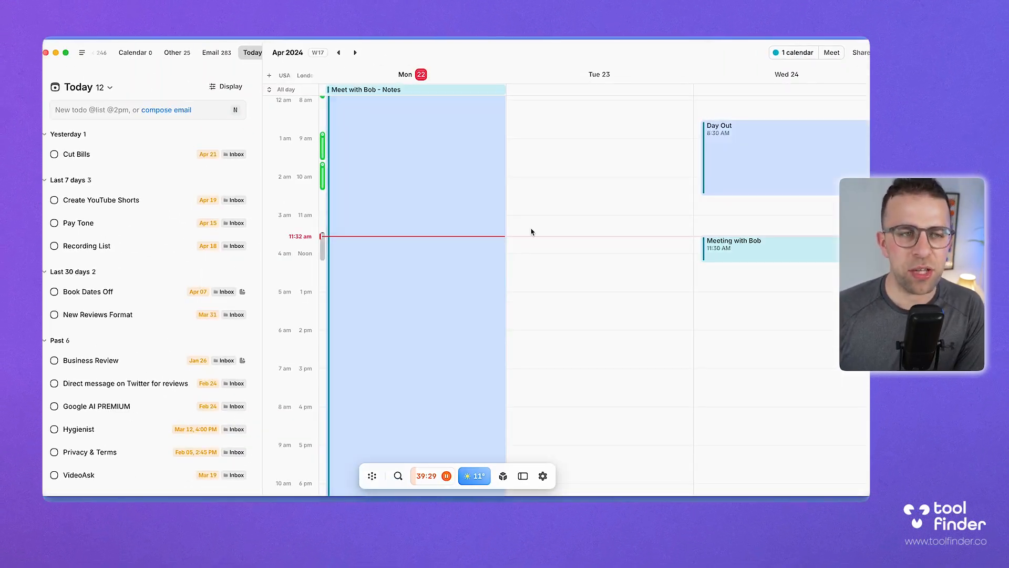
Step: Try bottom toolbar buttons such as Change layout on the week calendar
{"action": "left_click", "coordinate": [447, 475]}
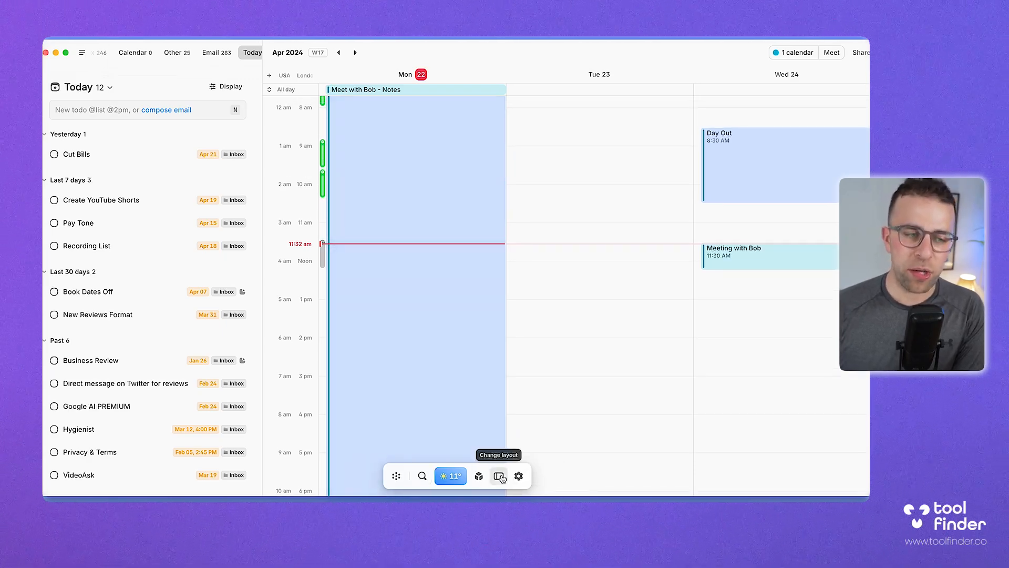
{"action": "left_click", "coordinate": [479, 476]}
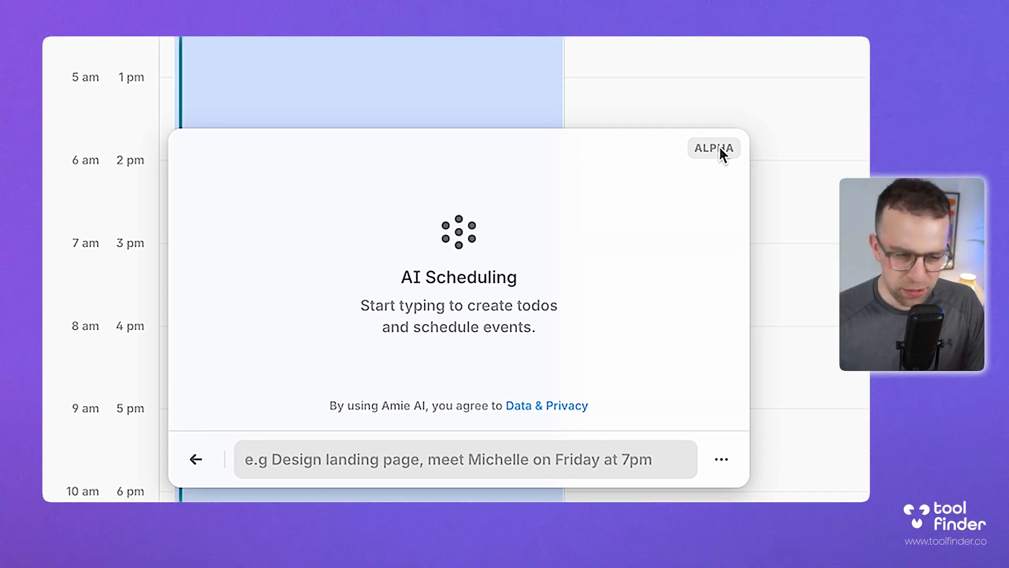
Step: Ask AI Scheduling to 'Meet with Bob on' Tuesday, then retry in the request box after the error
{"action": "type", "text": "Meet with Bob on"}
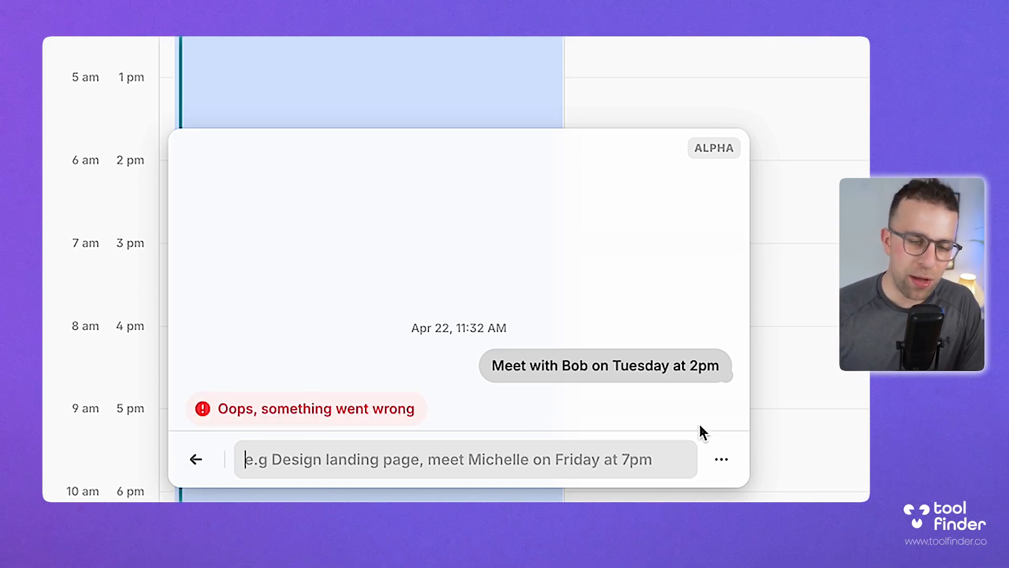
{"action": "left_click", "coordinate": [720, 459]}
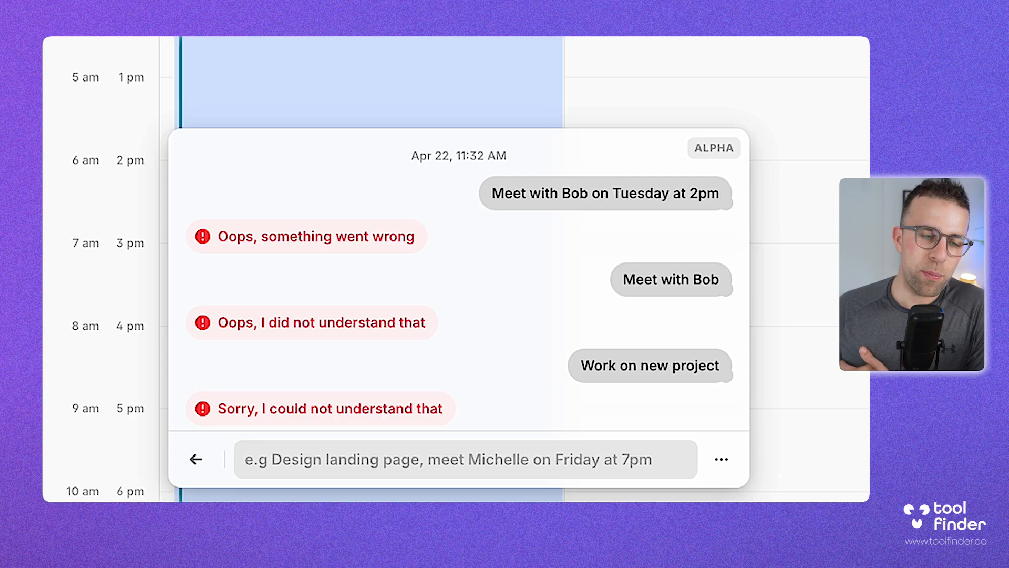
{"action": "mouse_move", "coordinate": [323, 431]}
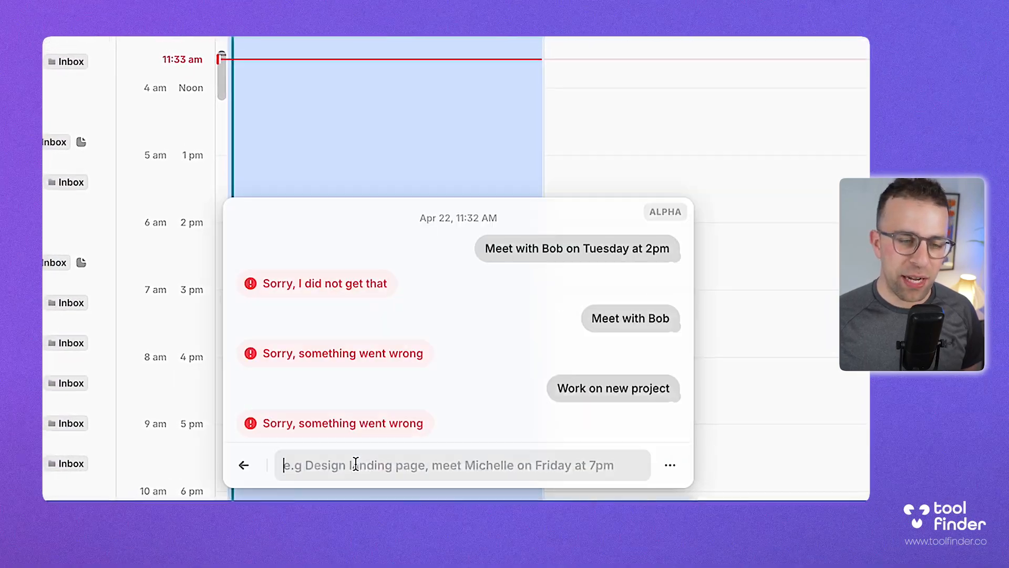
{"action": "mouse_move", "coordinate": [259, 465]}
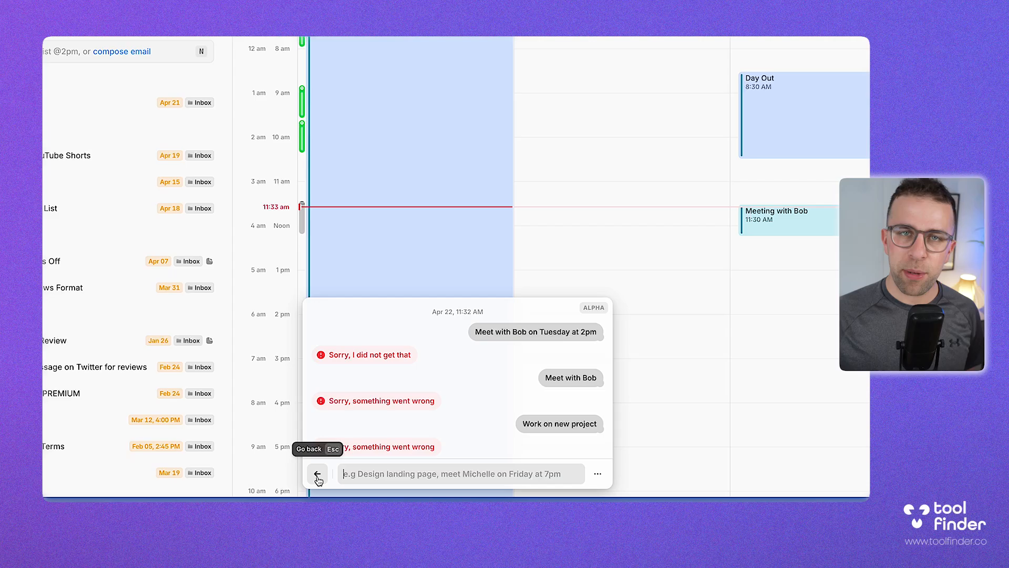
Step: Exit AI Scheduling and show the April 2024 Month calendar
{"action": "left_click", "coordinate": [316, 474]}
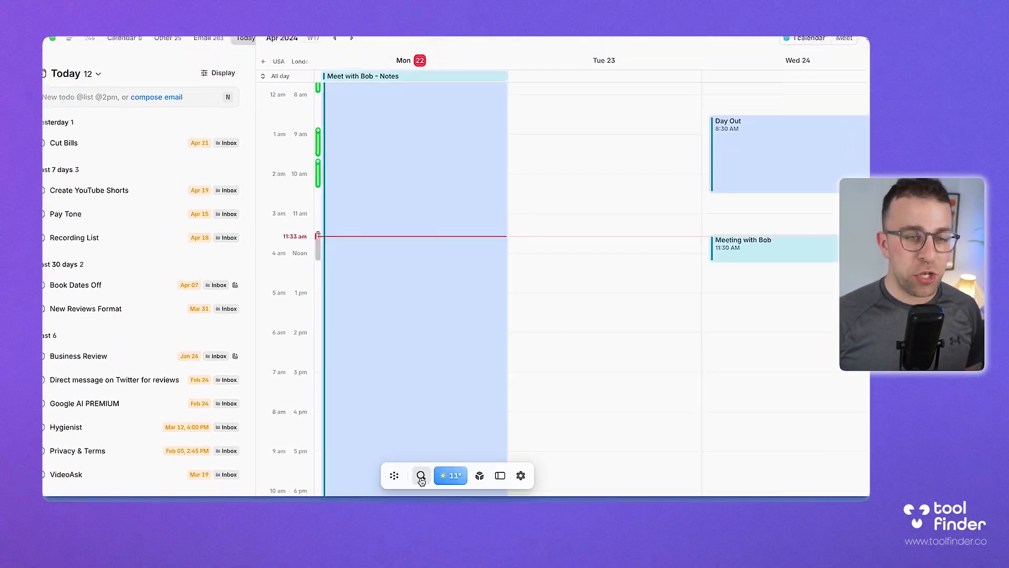
{"action": "left_click", "coordinate": [421, 475]}
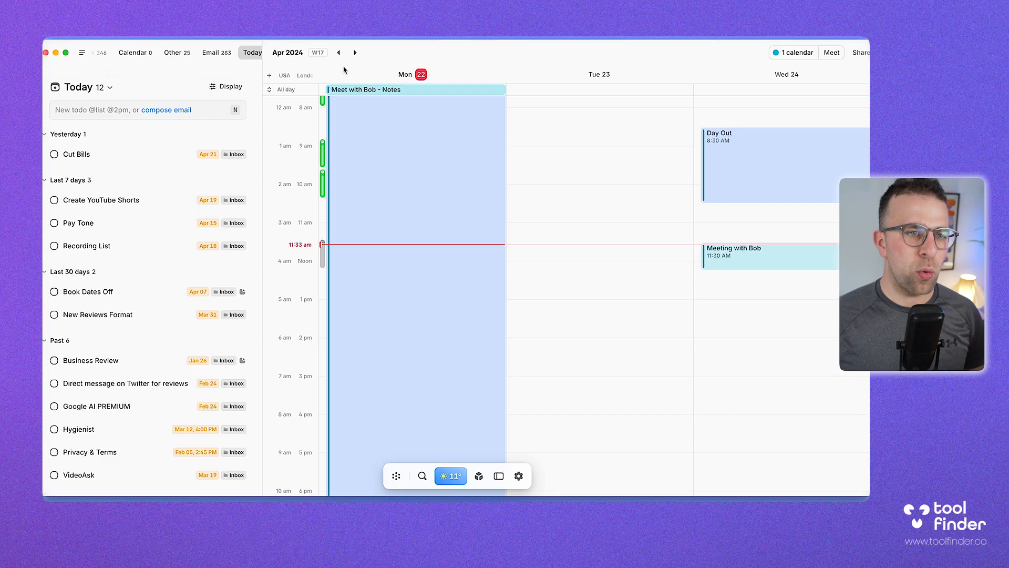
{"action": "left_click", "coordinate": [289, 52]}
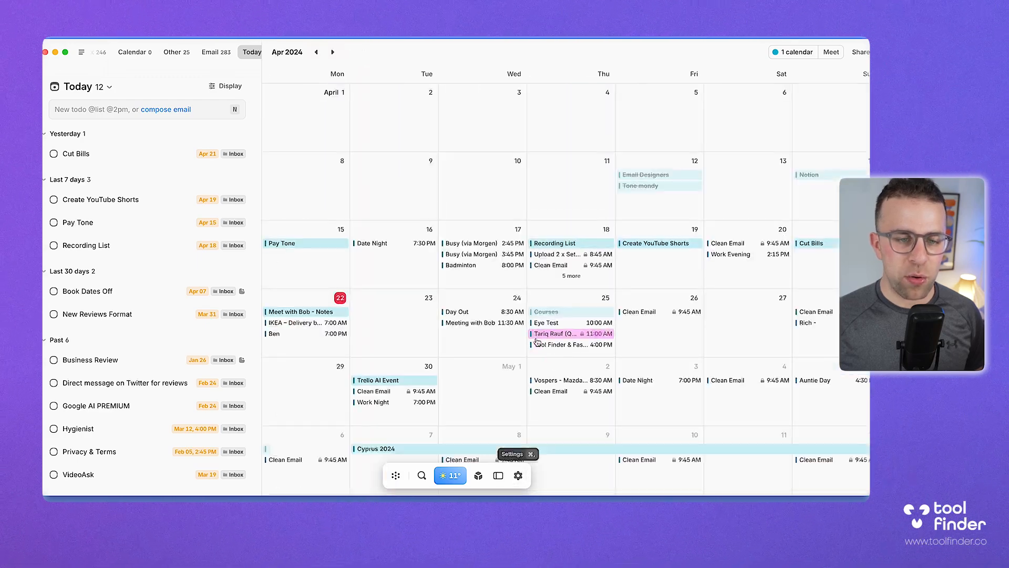
Step: Pick Day view from the toolbar gear menu to show Monday 22
{"action": "left_click", "coordinate": [518, 475]}
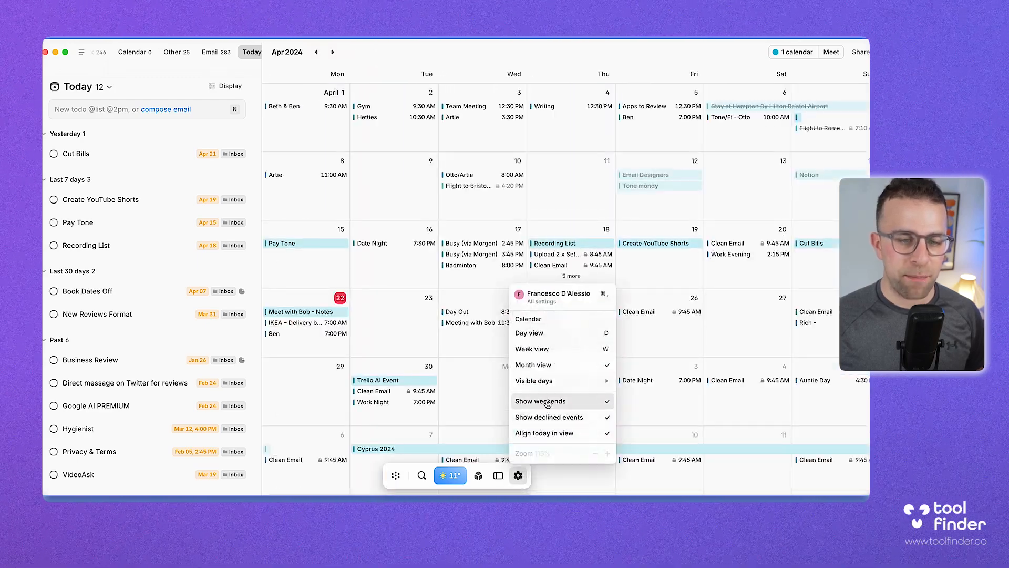
{"action": "left_click", "coordinate": [528, 333]}
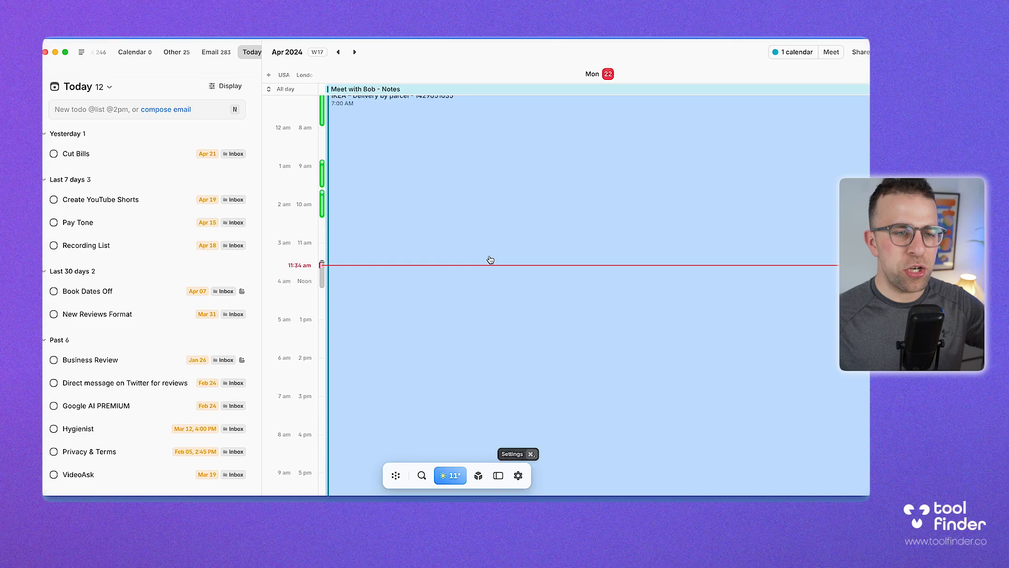
{"action": "scroll", "scroll_direction": "down", "scroll_amount": 3}
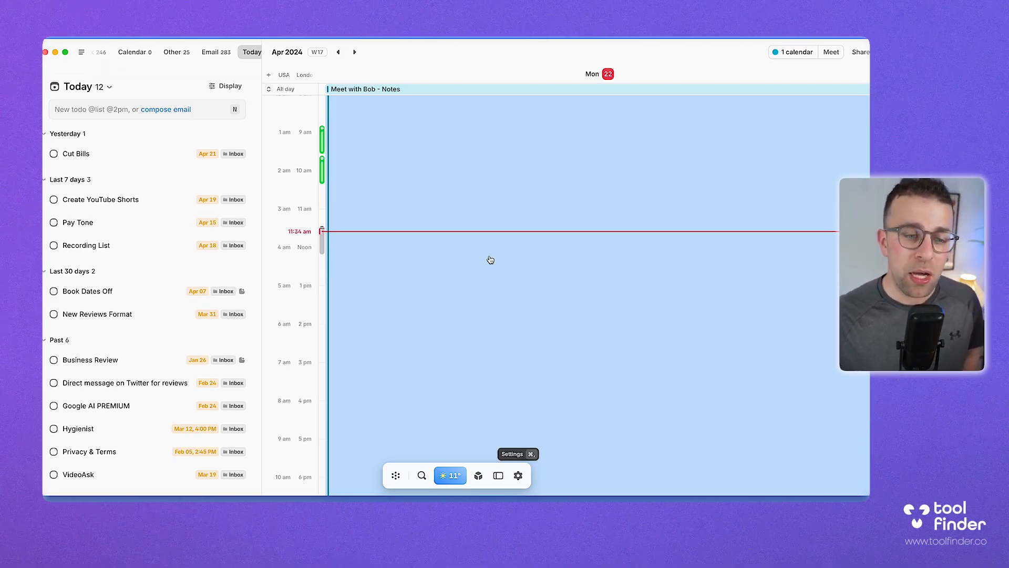
Step: Open All settings from the gear menu and view the Appearance and Integrations pages
{"action": "left_click", "coordinate": [517, 475]}
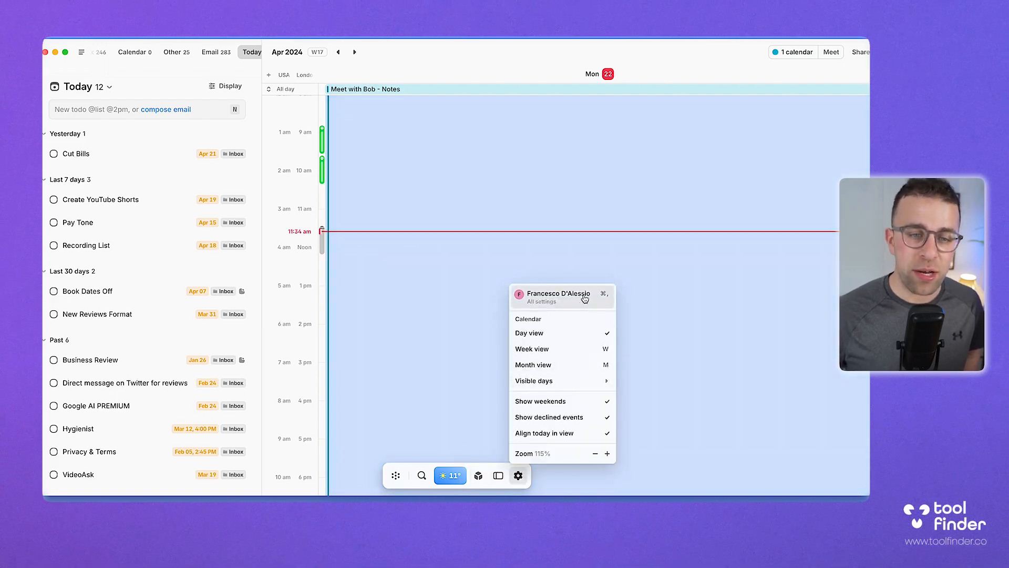
{"action": "left_click", "coordinate": [550, 296]}
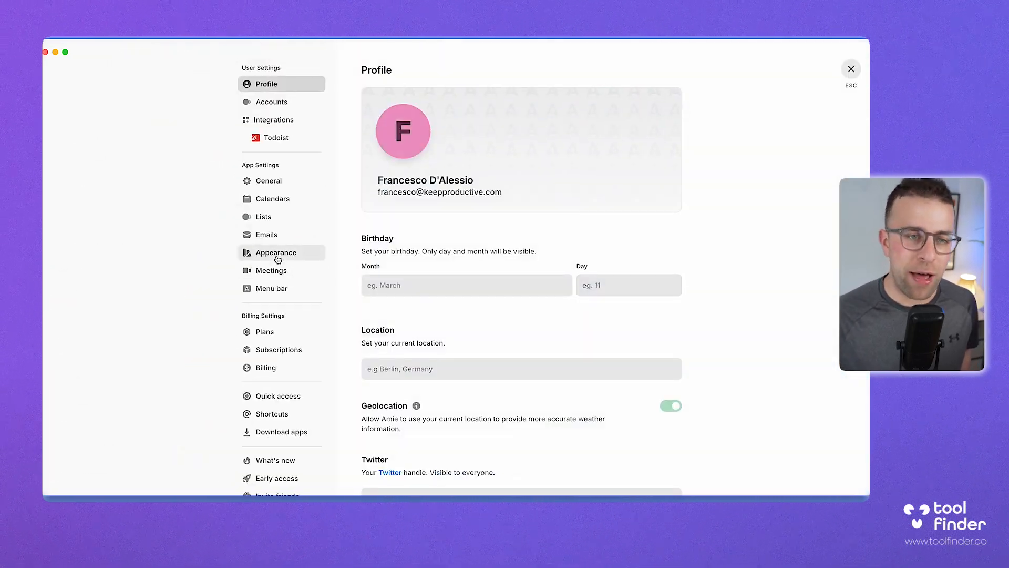
{"action": "left_click", "coordinate": [277, 252]}
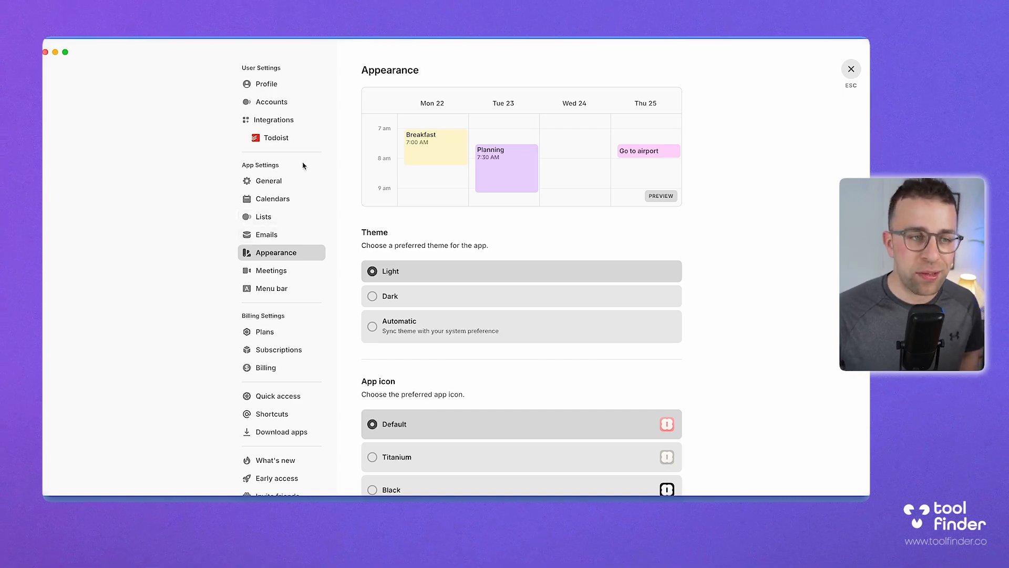
{"action": "left_click", "coordinate": [273, 120]}
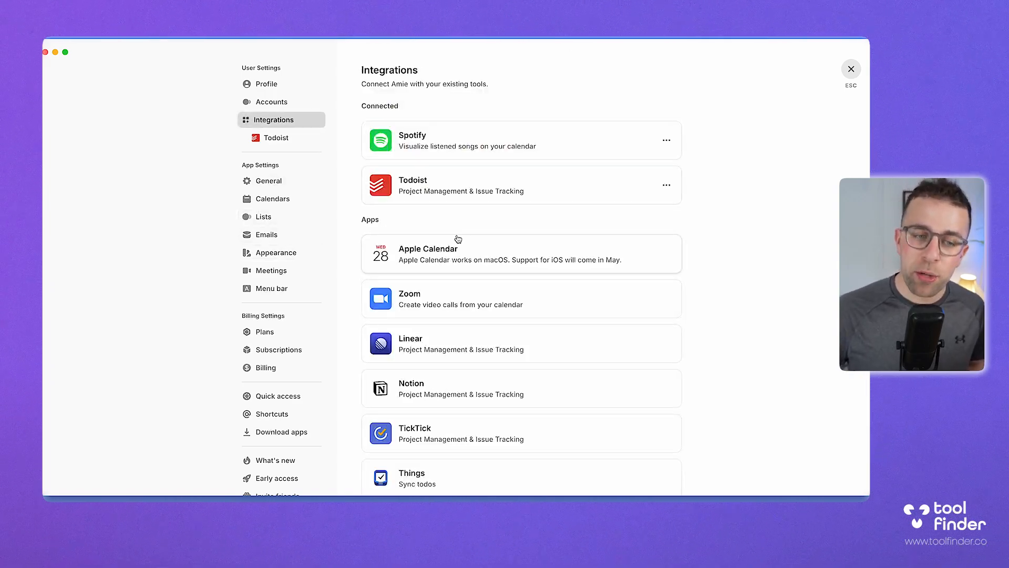
{"action": "scroll", "scroll_direction": "down", "scroll_amount": 3}
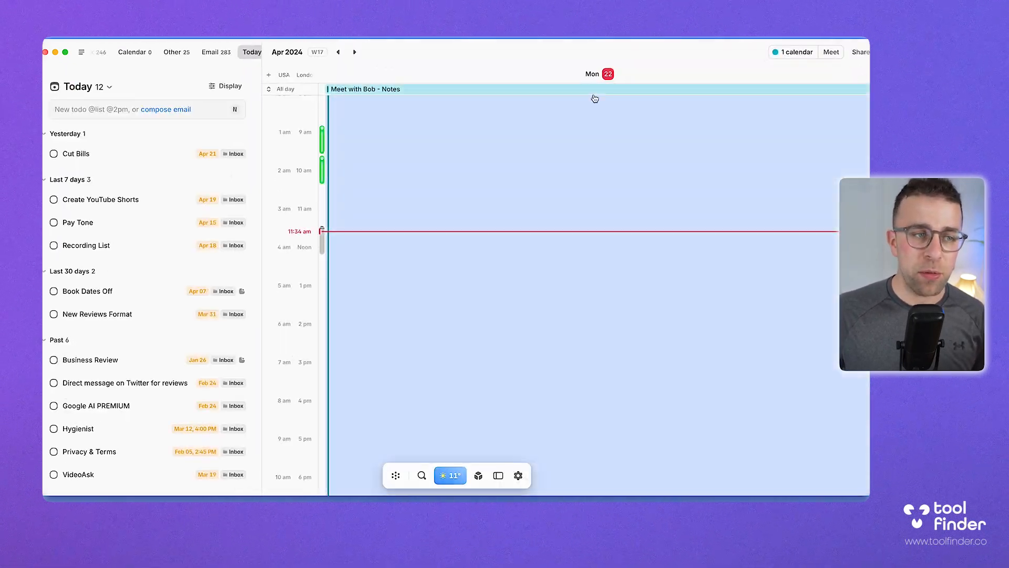
Step: Scroll up on Monday 22's day view with Today's 12 to-dos alongside
{"action": "scroll", "scroll_direction": "up", "scroll_amount": 3}
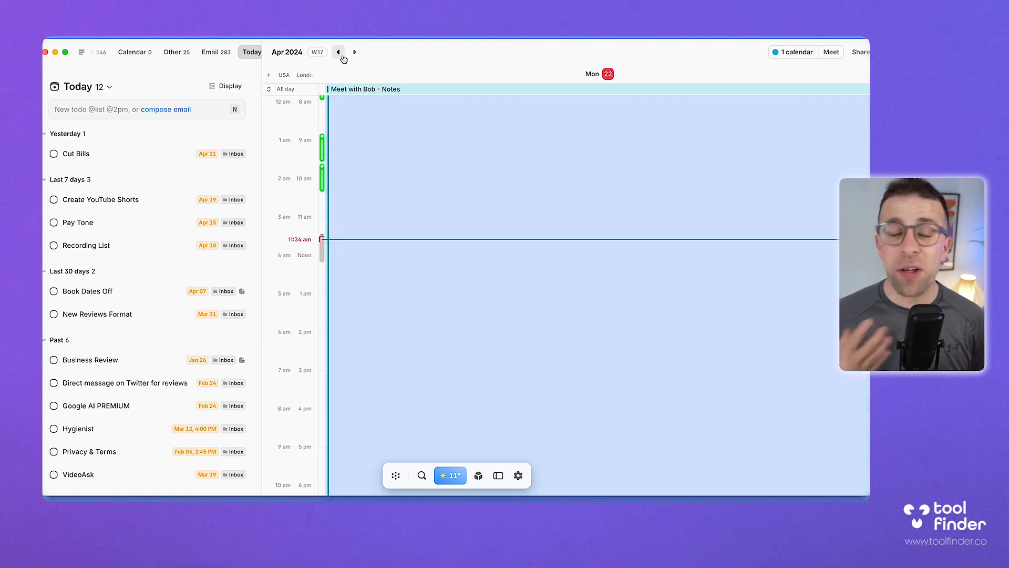
{"action": "mouse_move", "coordinate": [338, 52]}
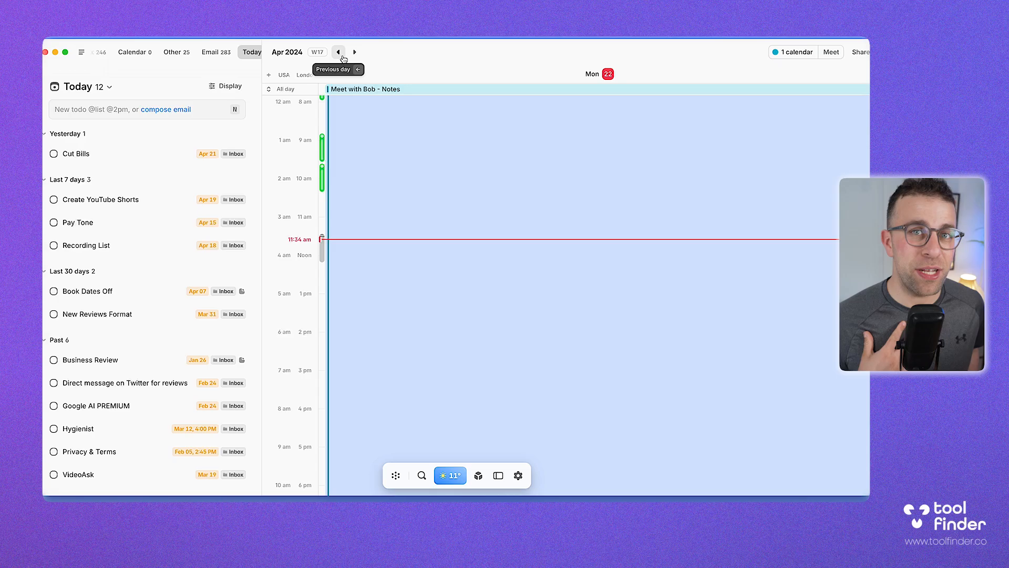